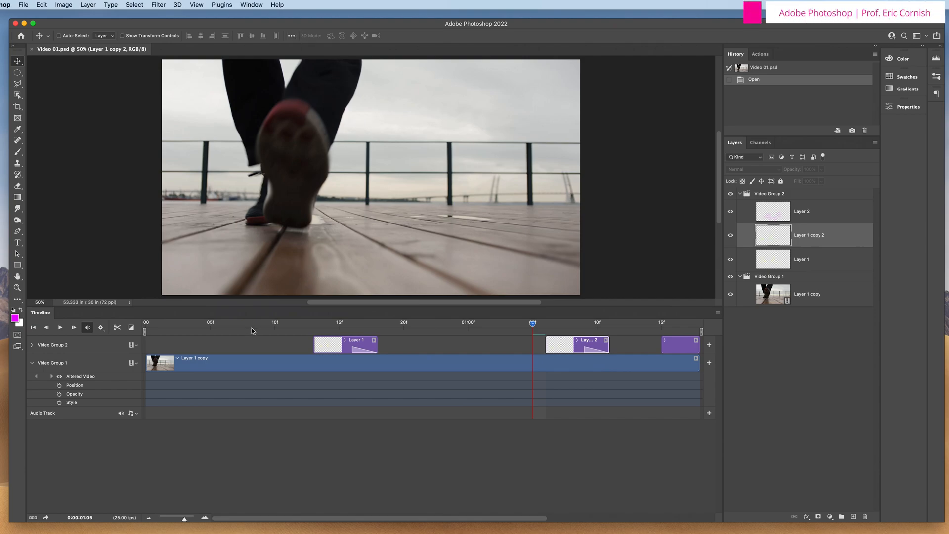
mouse_move(297, 358)
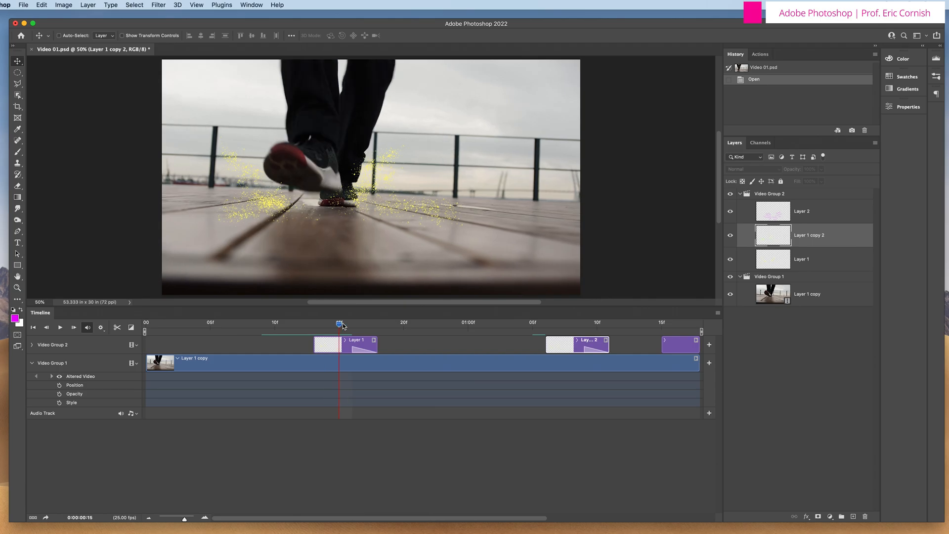
Step: Scrub through the sparkle clip and play the animation back from the start
drag(342, 324, 455, 325)
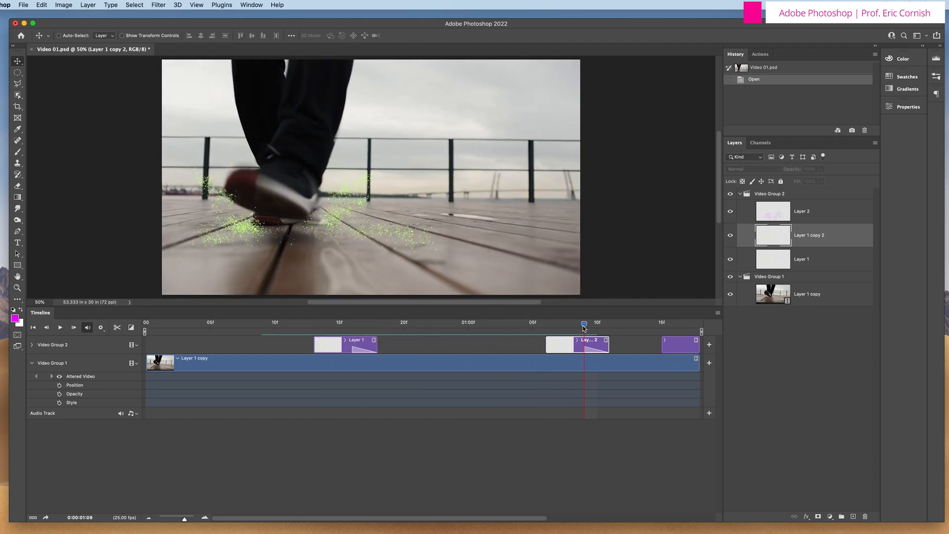
drag(584, 324, 610, 324)
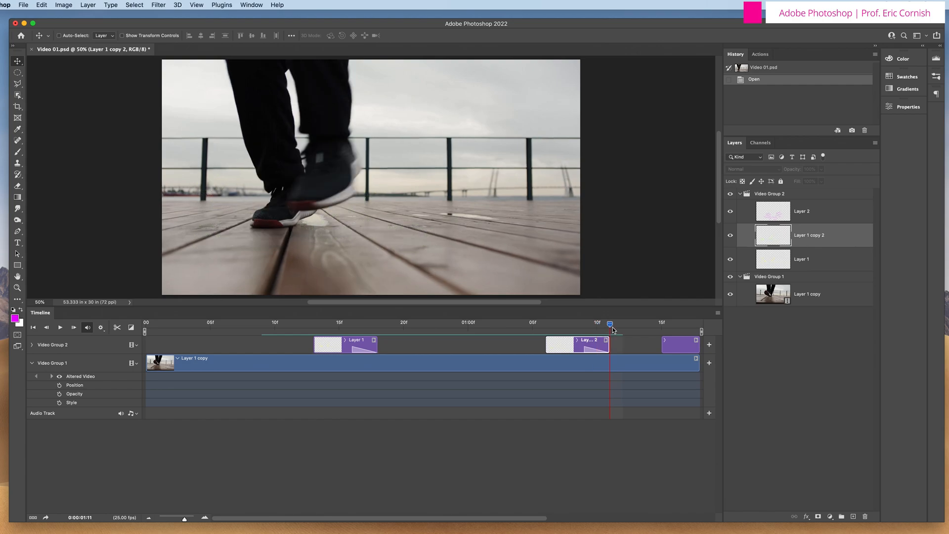
drag(610, 323, 687, 323)
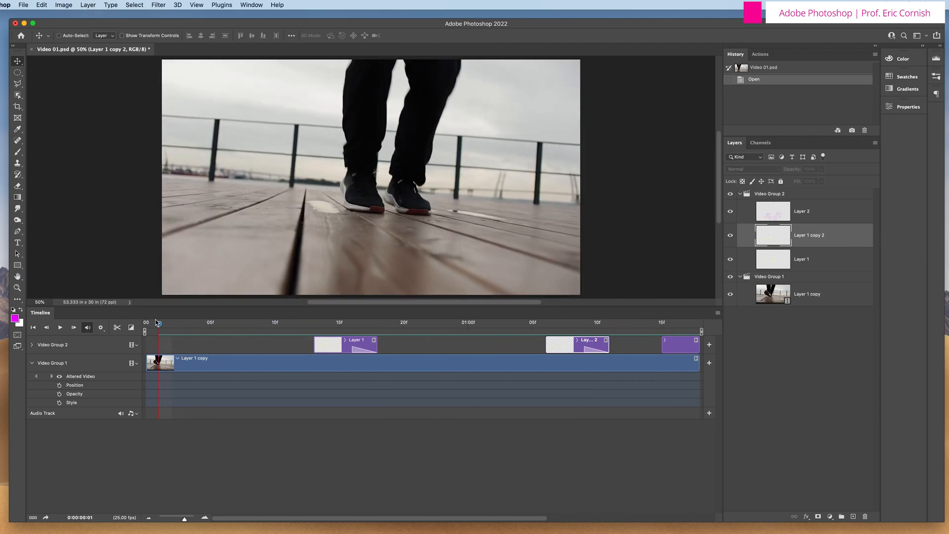
click(59, 327)
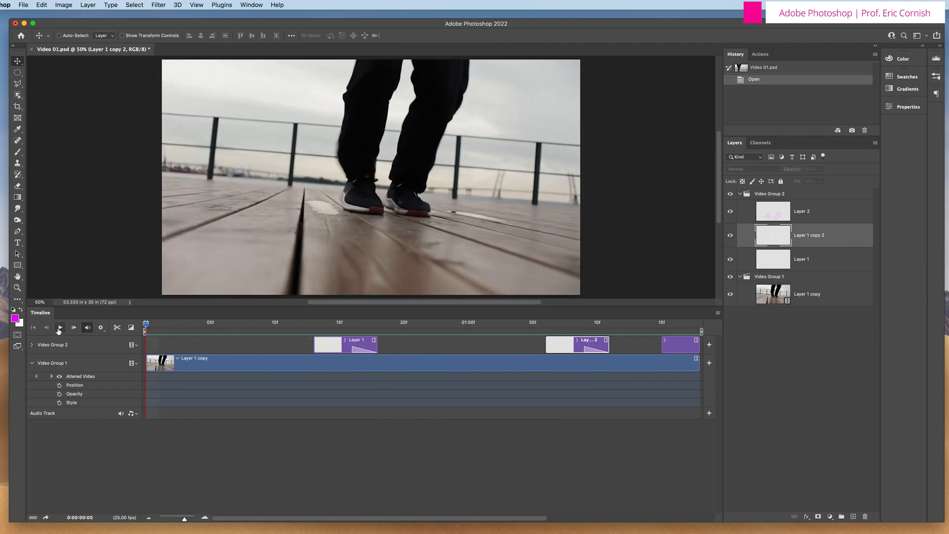
click(60, 327)
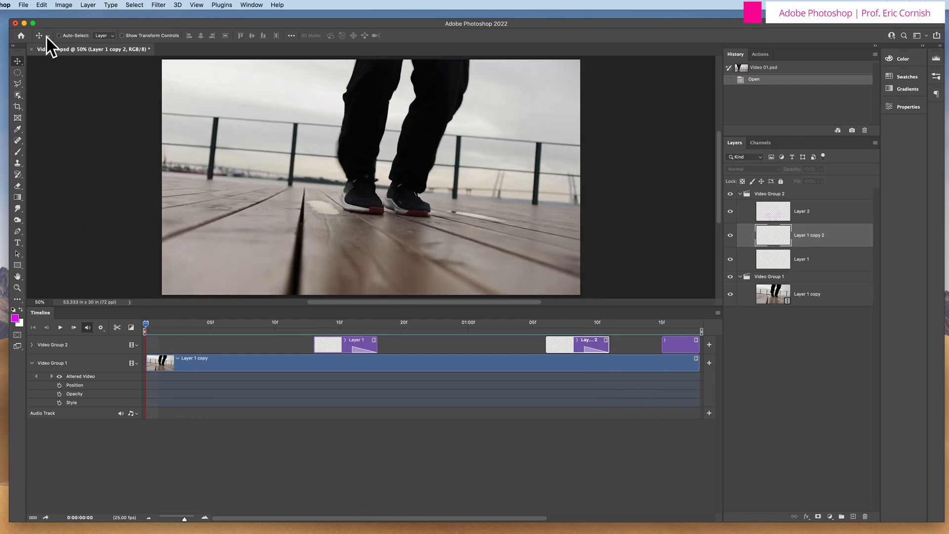
Step: Render the animation as Video 01.mp4 on the Desktop and save the document
click(22, 4)
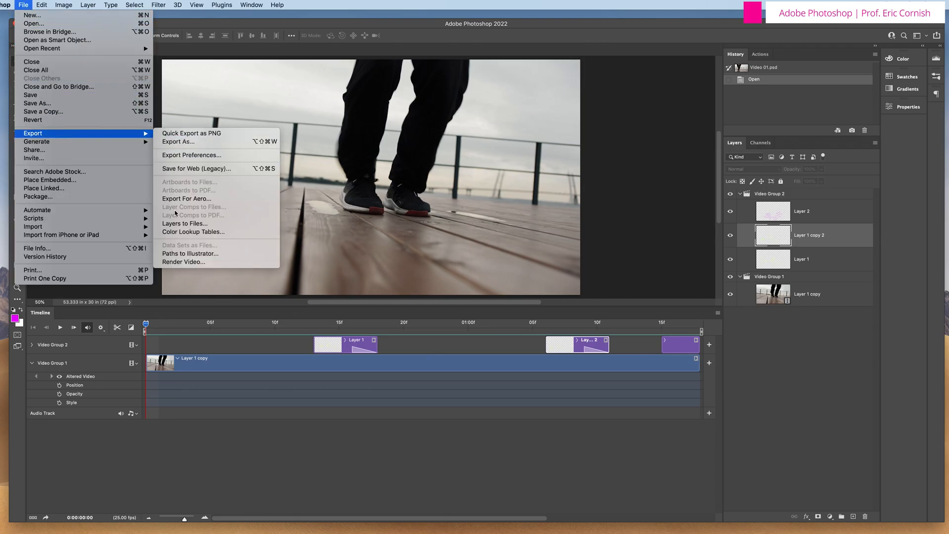
mouse_move(183, 261)
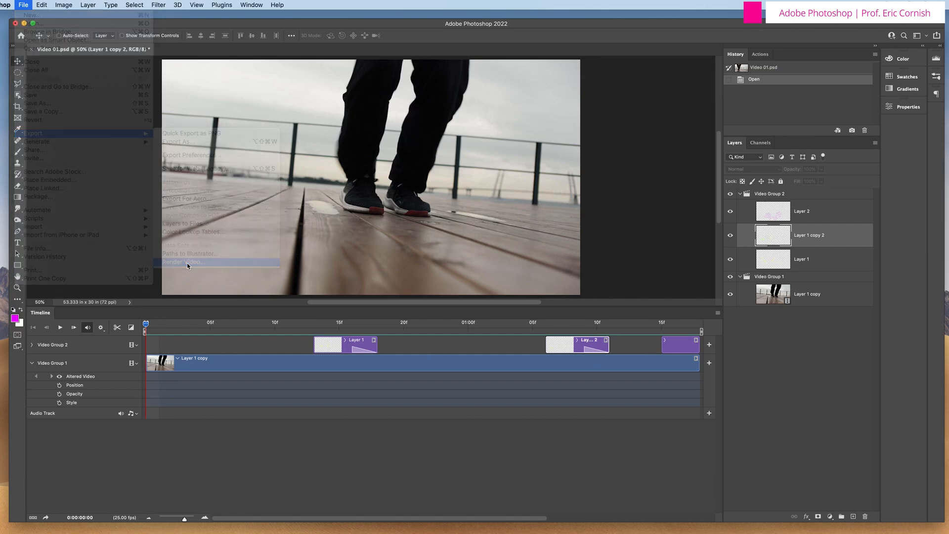
click(184, 261)
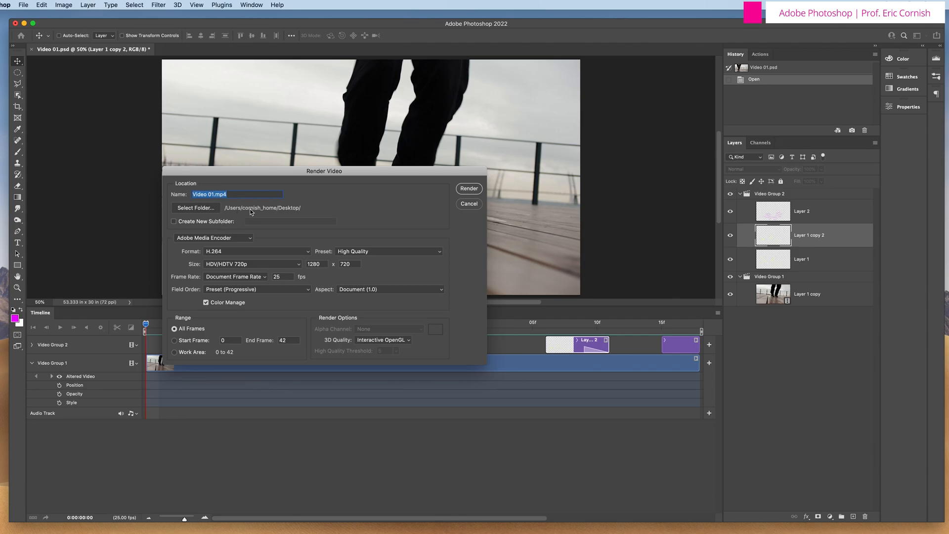
mouse_move(276, 211)
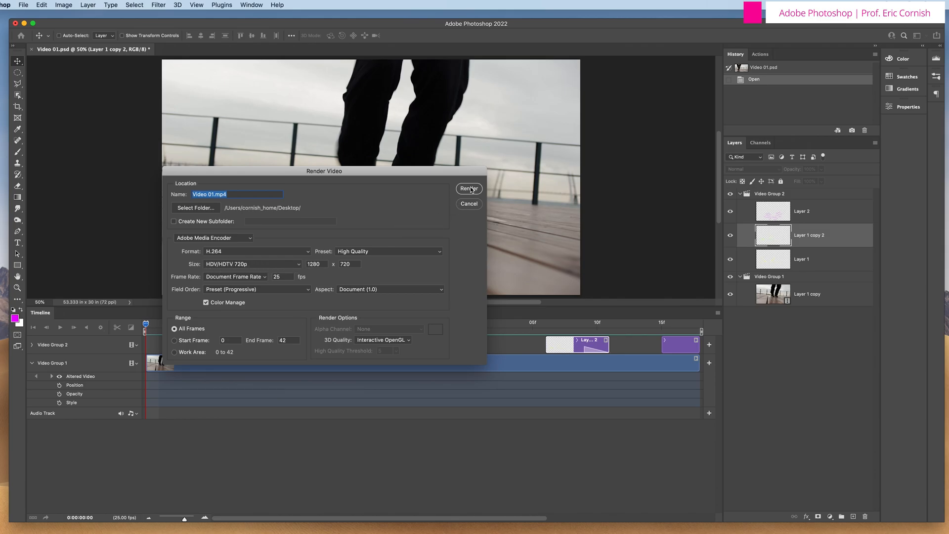
click(469, 204)
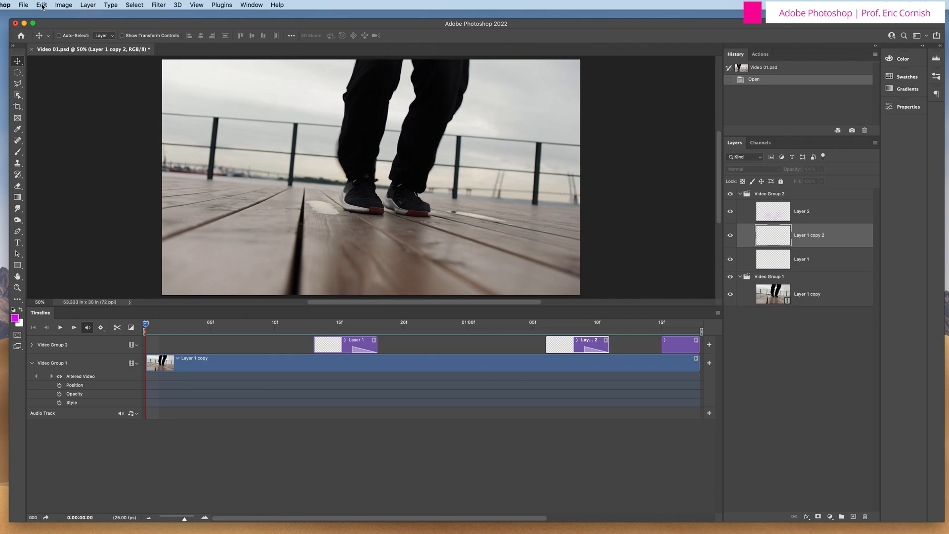
click(24, 5)
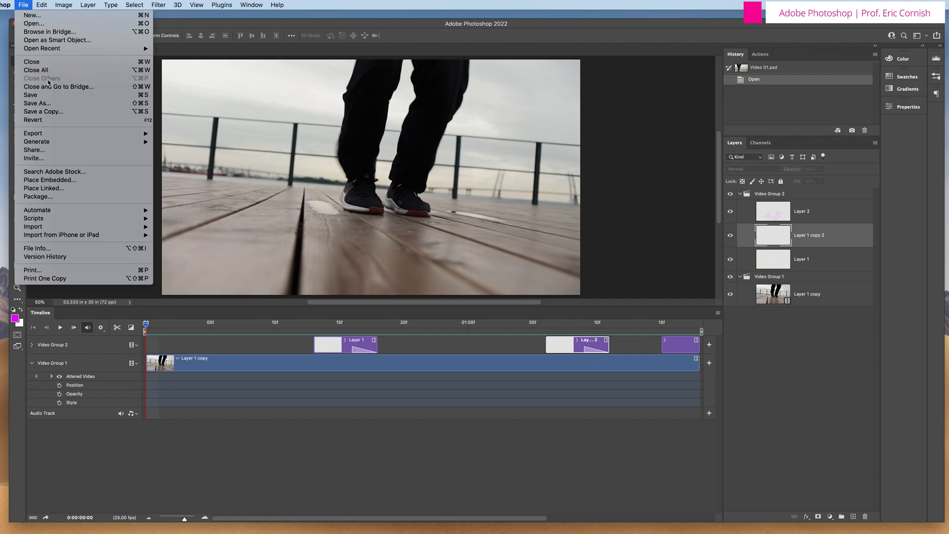
click(30, 95)
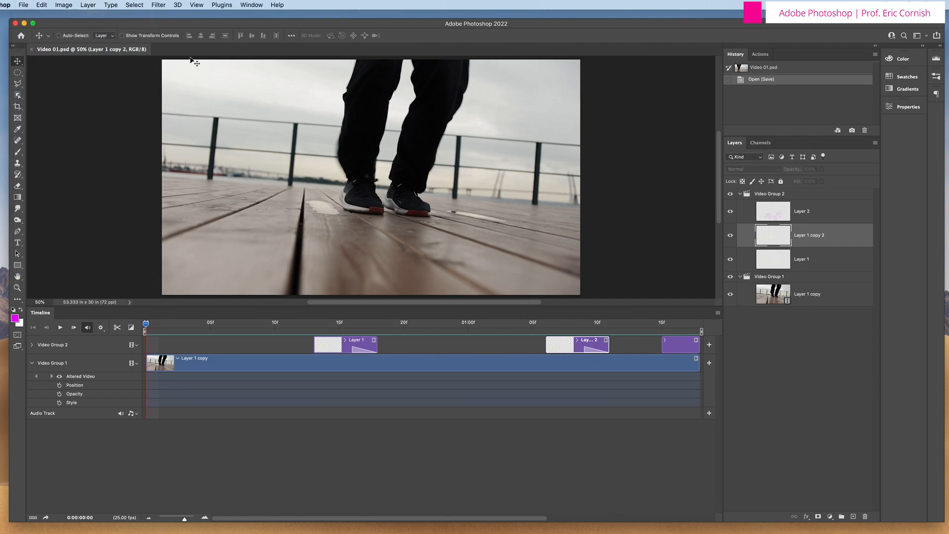
mouse_move(68, 30)
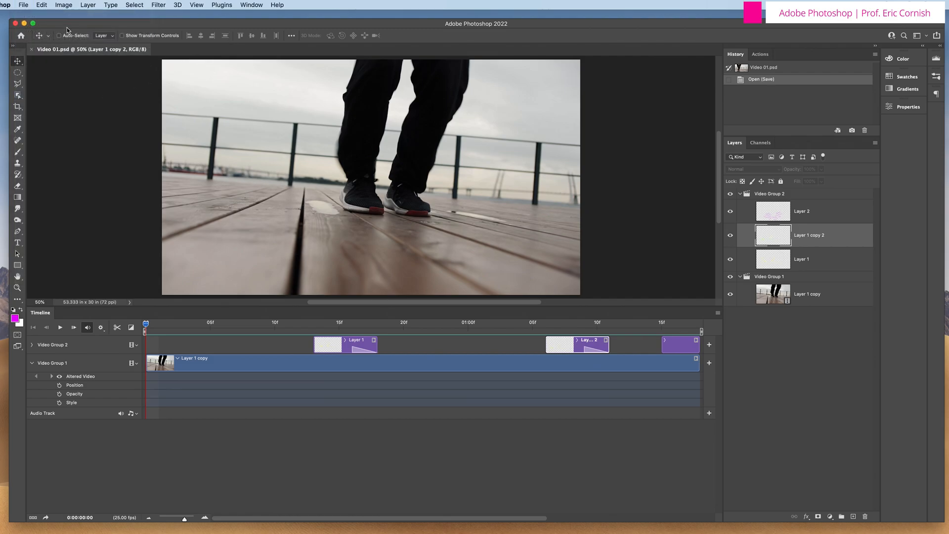
Step: Import Video 01.mp4 from the Desktop via Video Frames to Layers
click(23, 5)
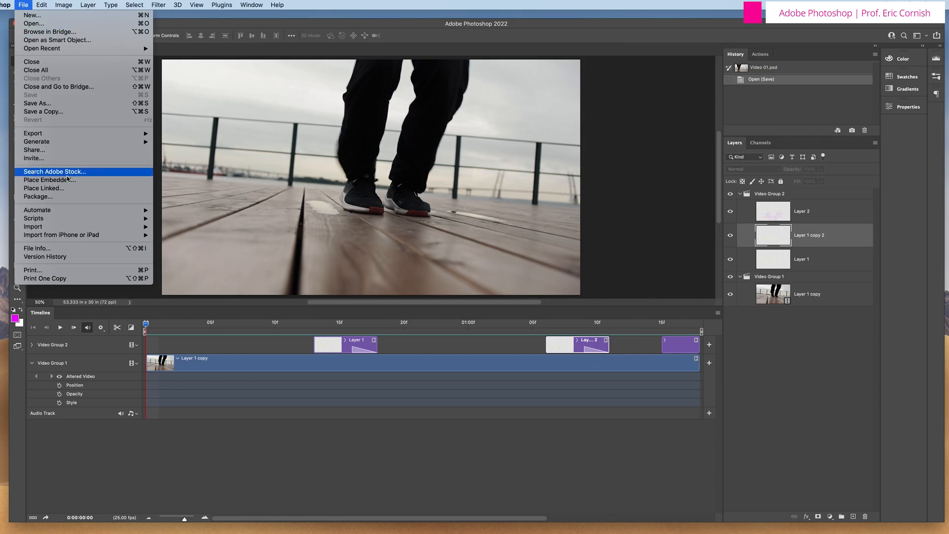
mouse_move(33, 228)
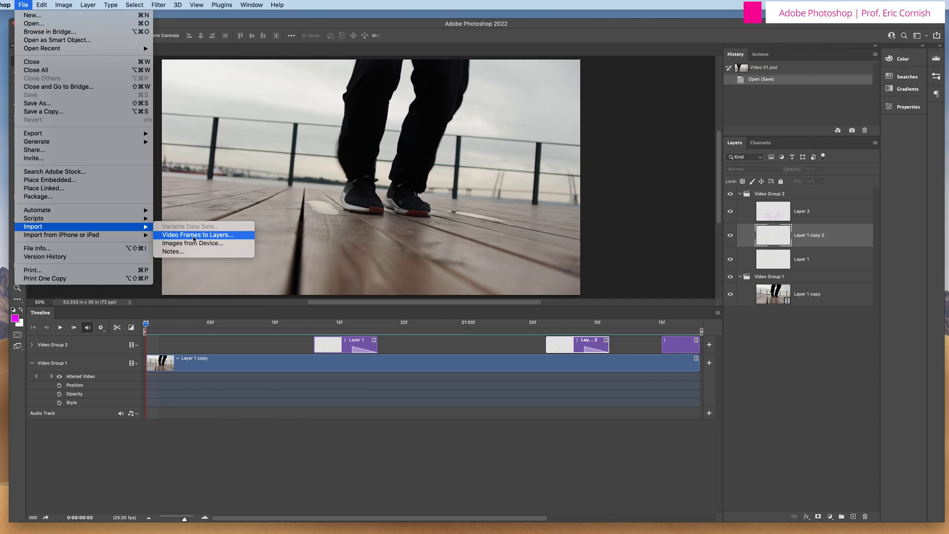
click(197, 236)
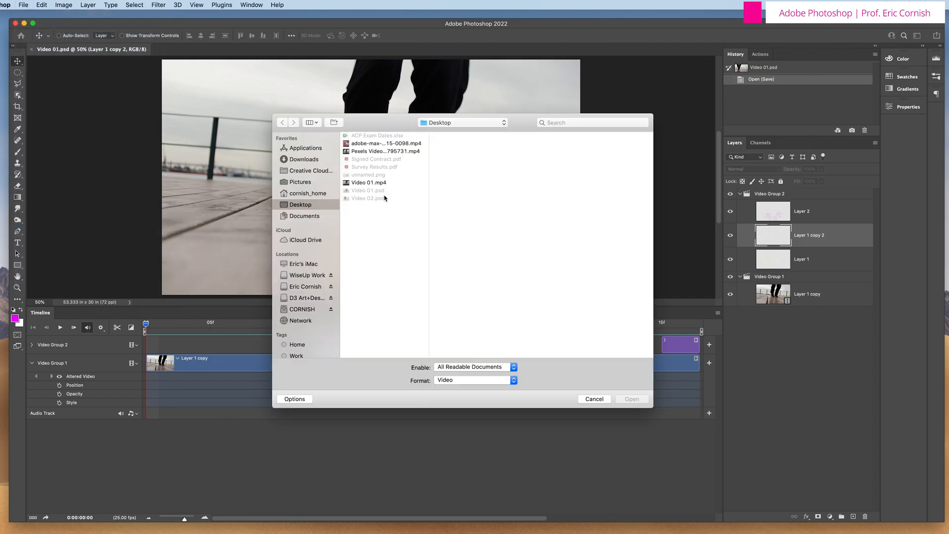
click(369, 182)
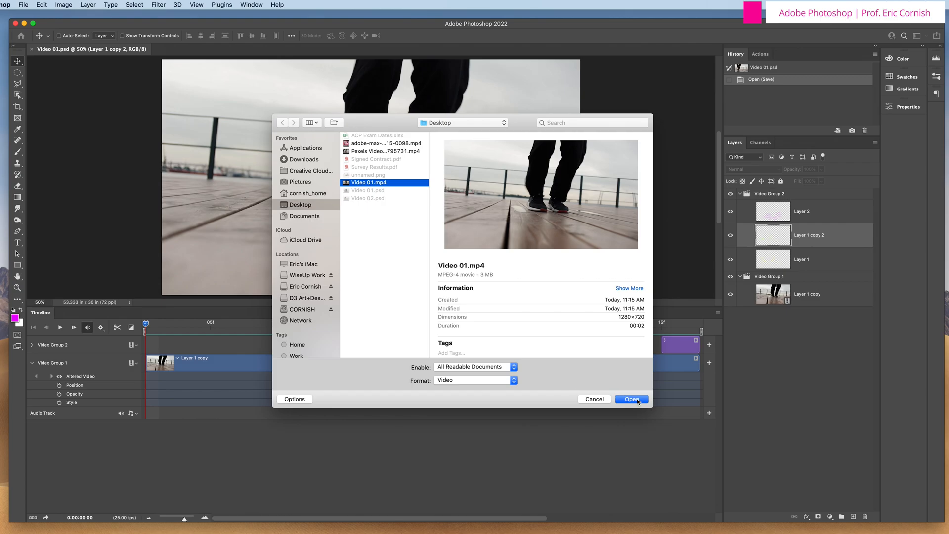
click(631, 399)
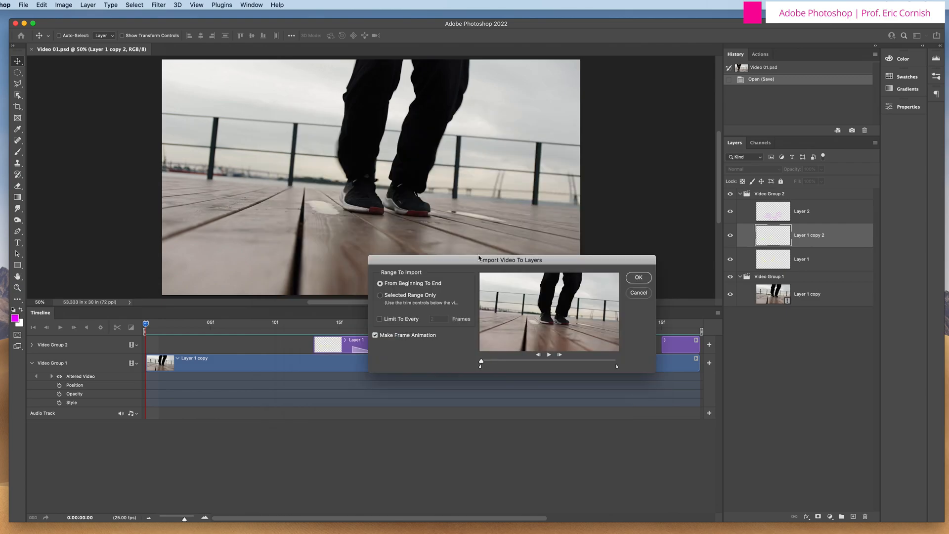
Step: Import the whole clip From Beginning To End with Make Frame Animation on, after previewing it
drag(510, 260, 311, 189)
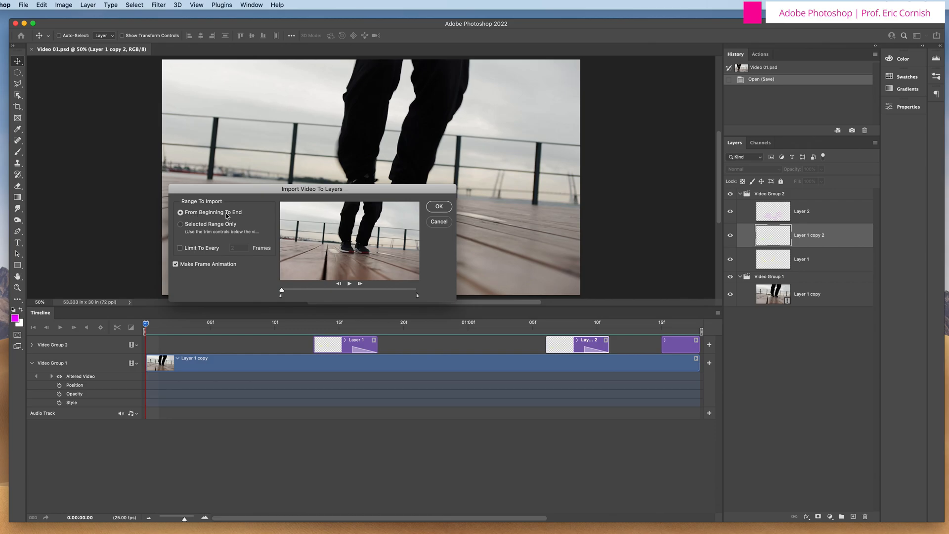
mouse_move(238, 215)
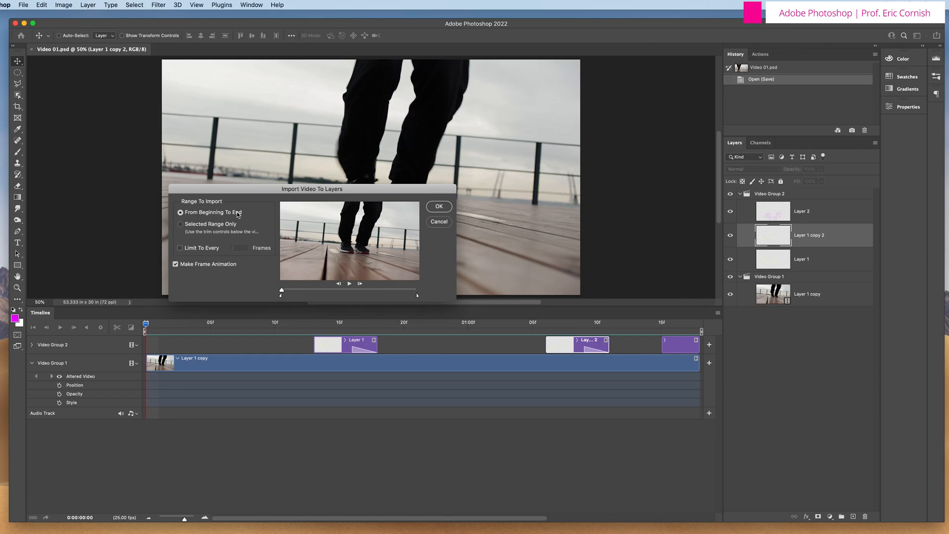
mouse_move(224, 269)
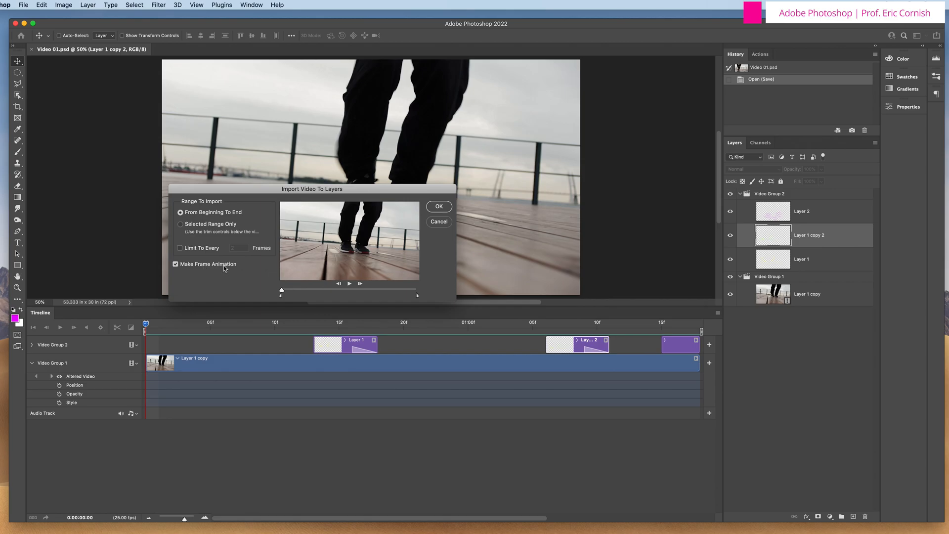
click(176, 264)
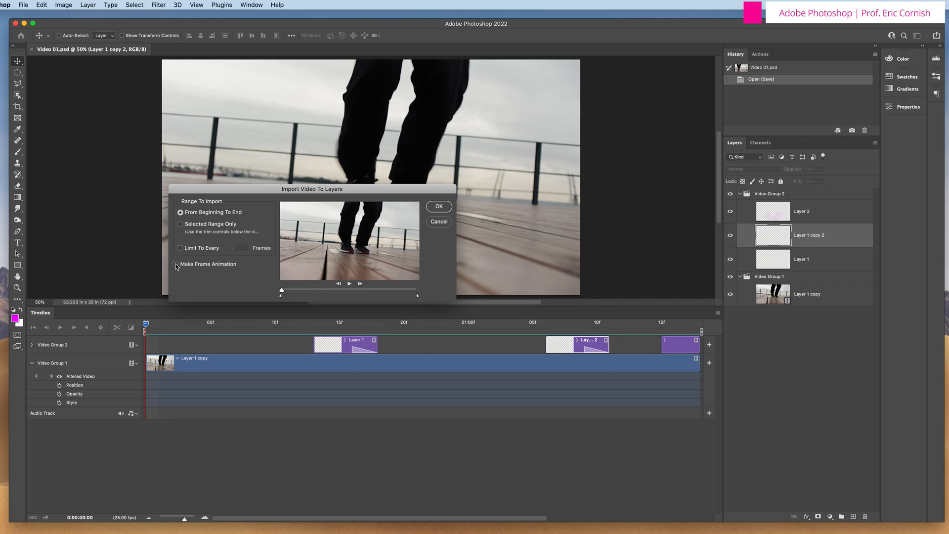
click(176, 264)
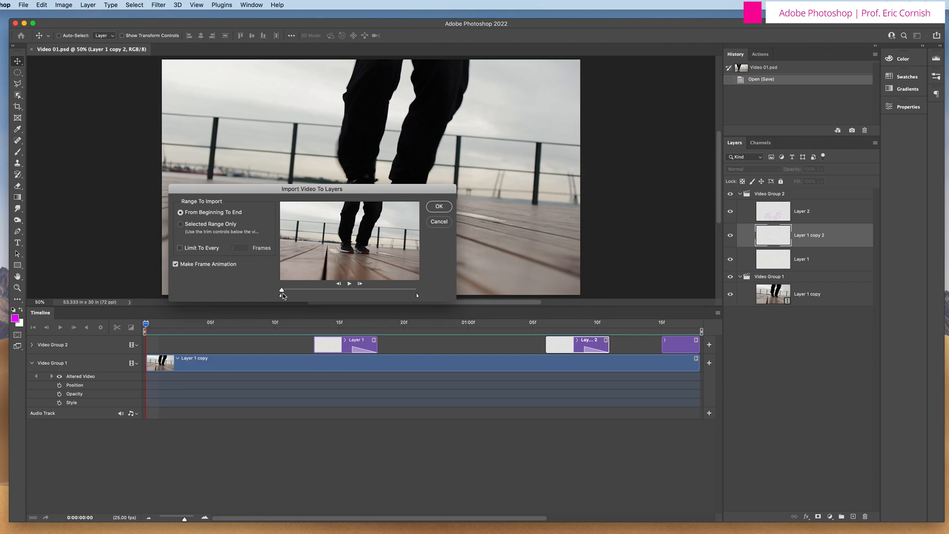
drag(281, 295, 389, 295)
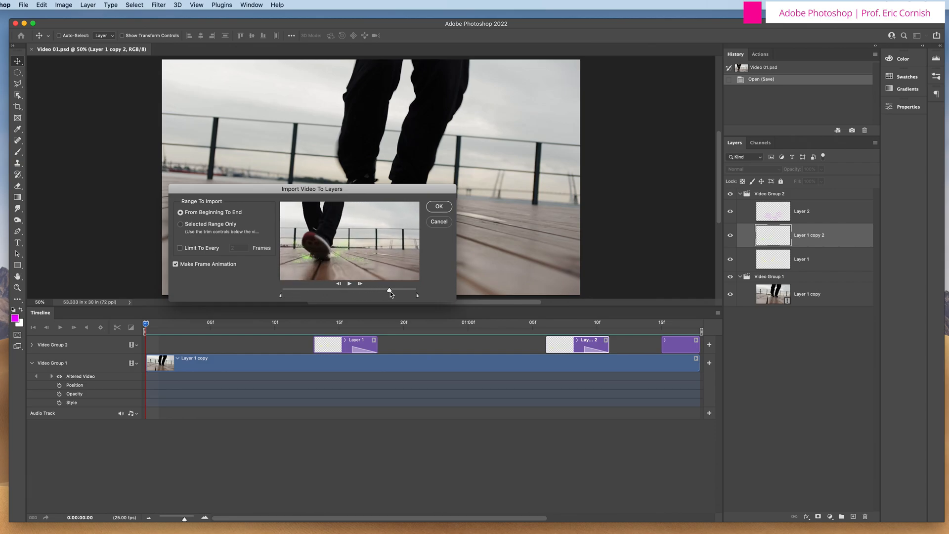
drag(389, 295, 279, 294)
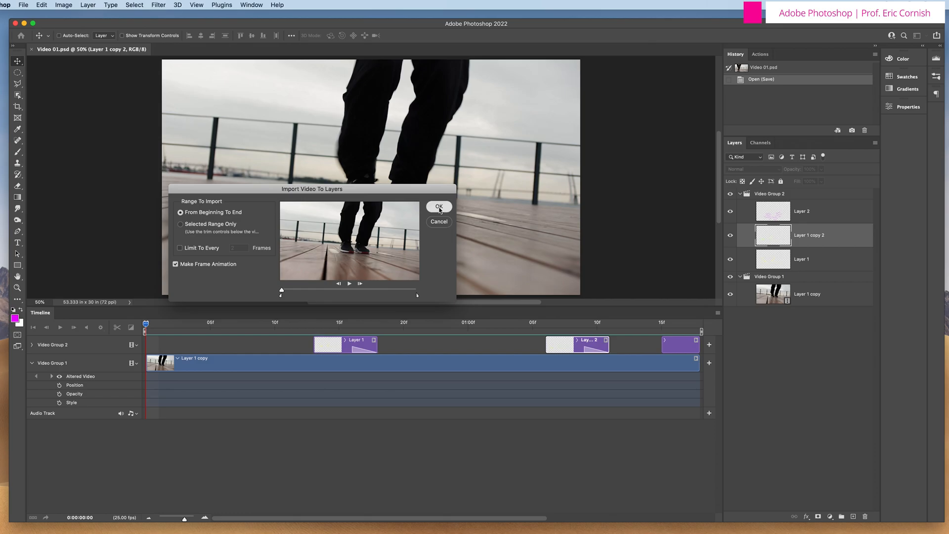
click(438, 207)
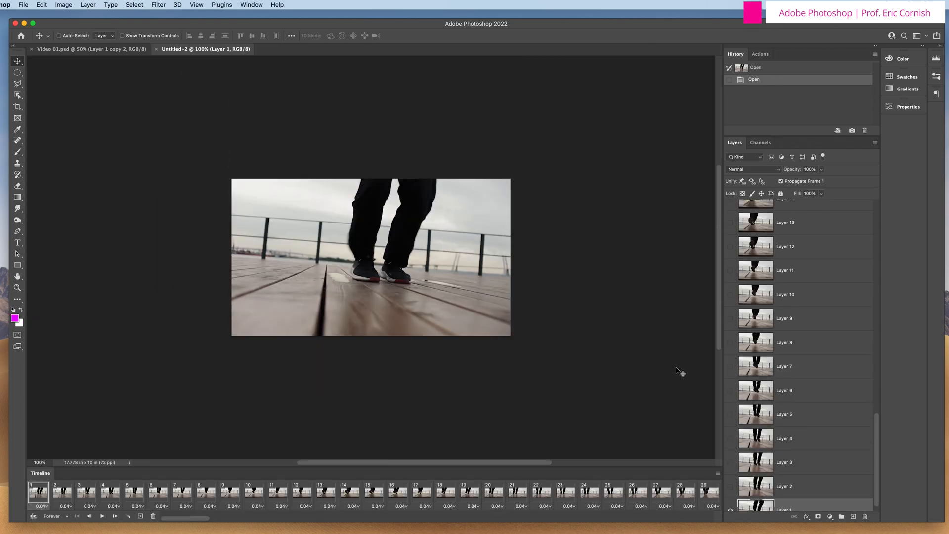
mouse_move(775, 374)
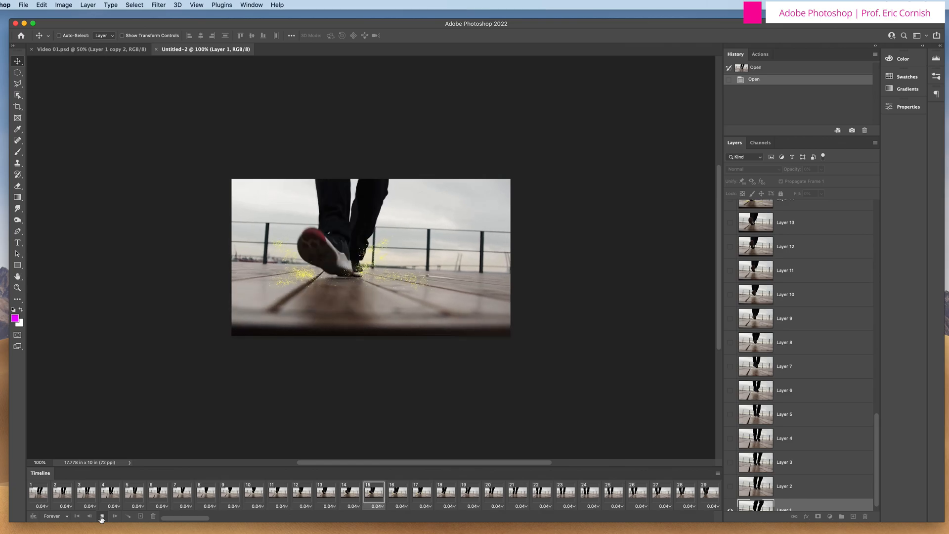
click(100, 516)
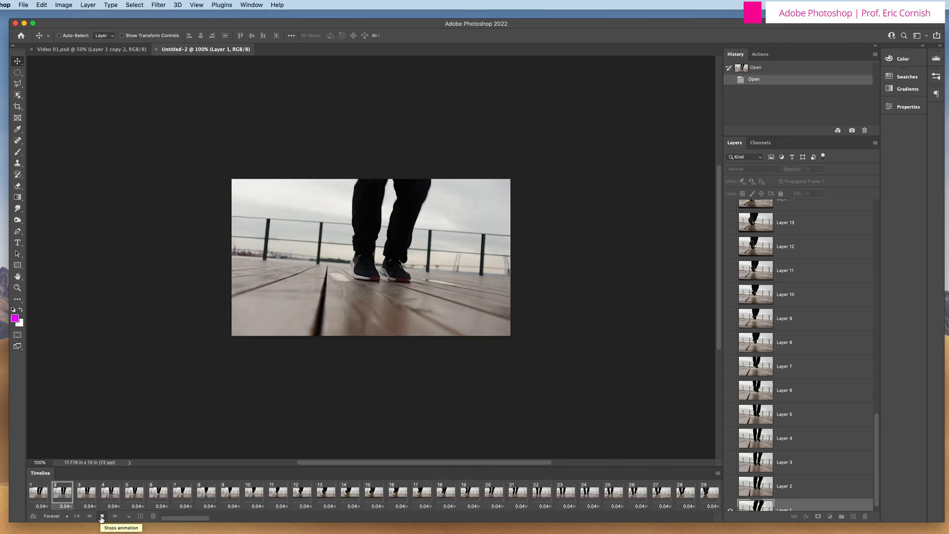
click(102, 516)
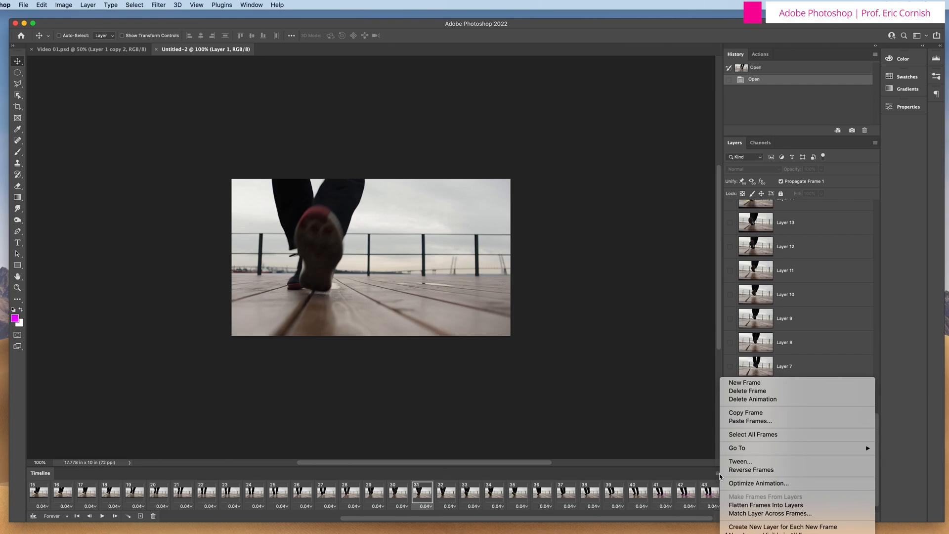
mouse_move(752, 434)
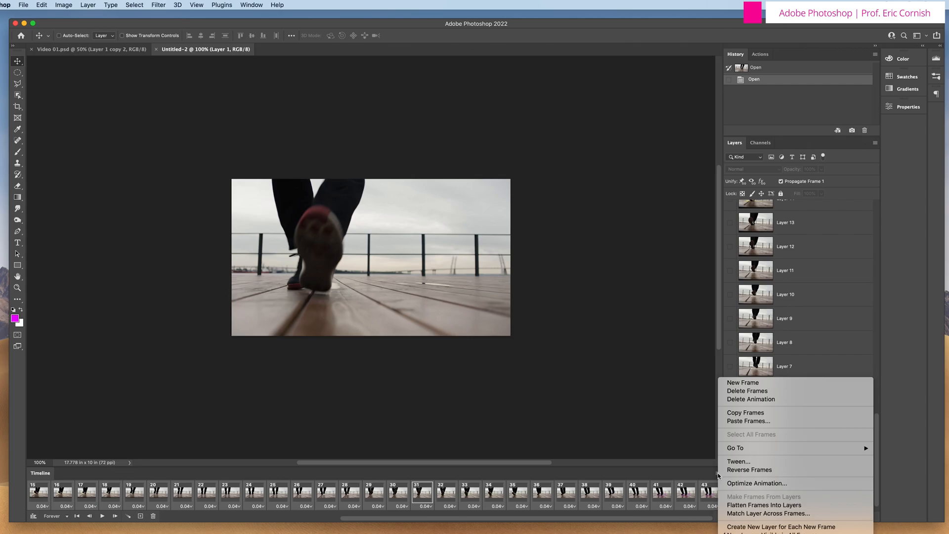
mouse_move(736, 447)
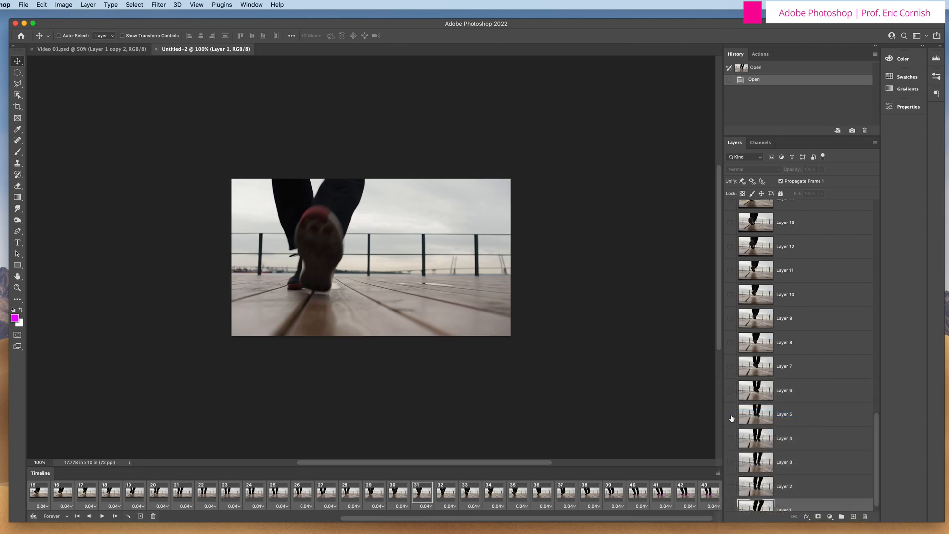
mouse_move(661, 477)
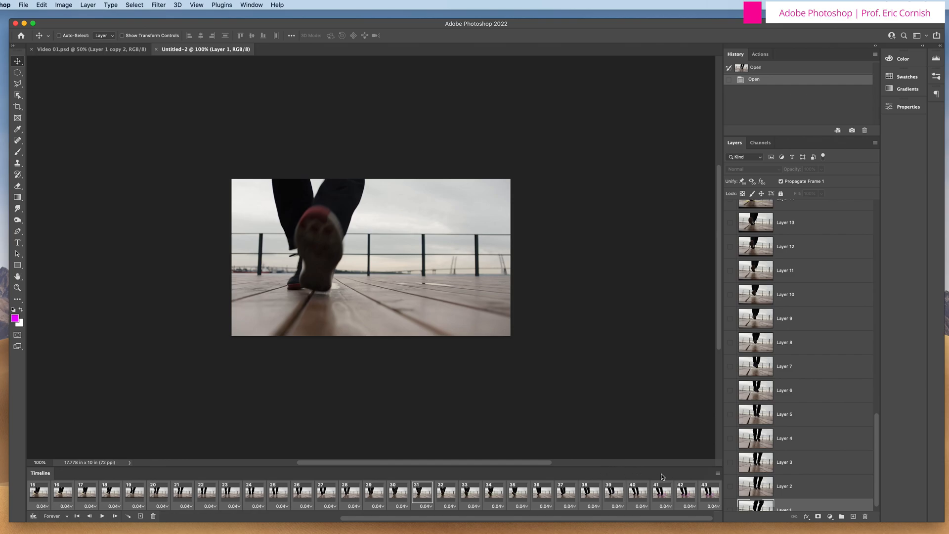
mouse_move(719, 476)
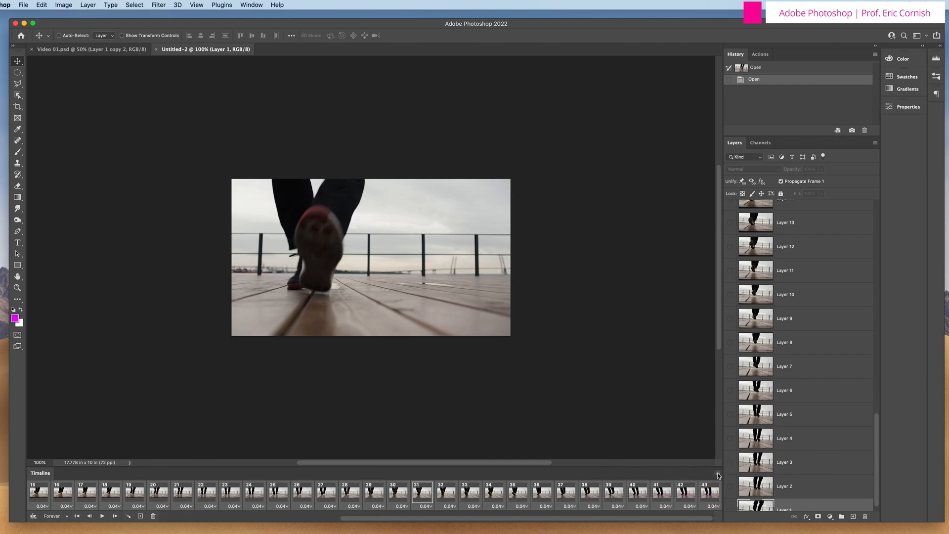
Step: Reverse the order of all frames from the Timeline panel menu and play the result
click(718, 476)
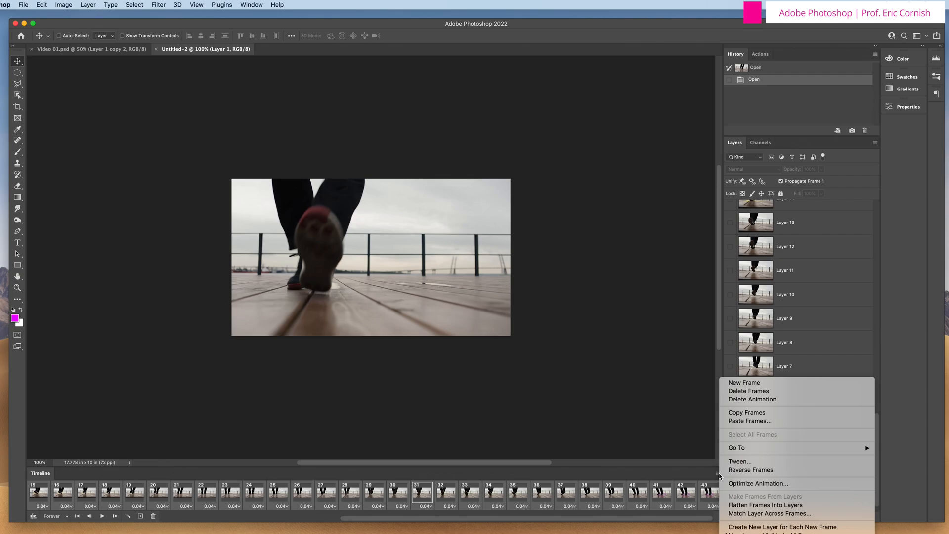
mouse_move(750, 470)
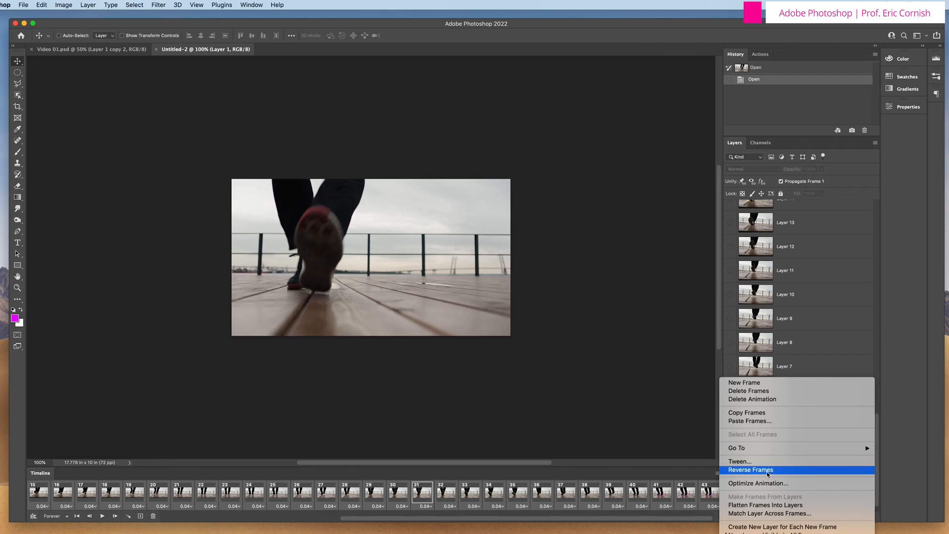
click(752, 470)
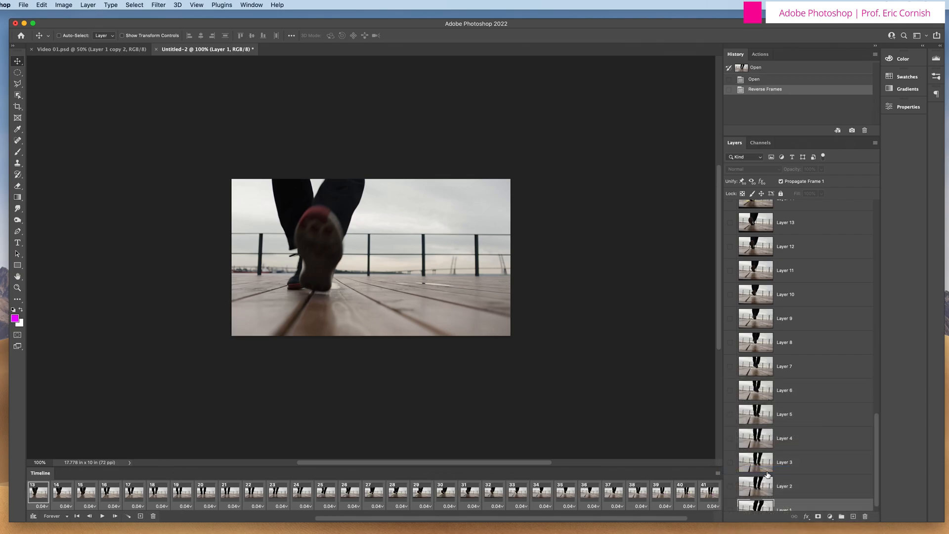
mouse_move(584, 500)
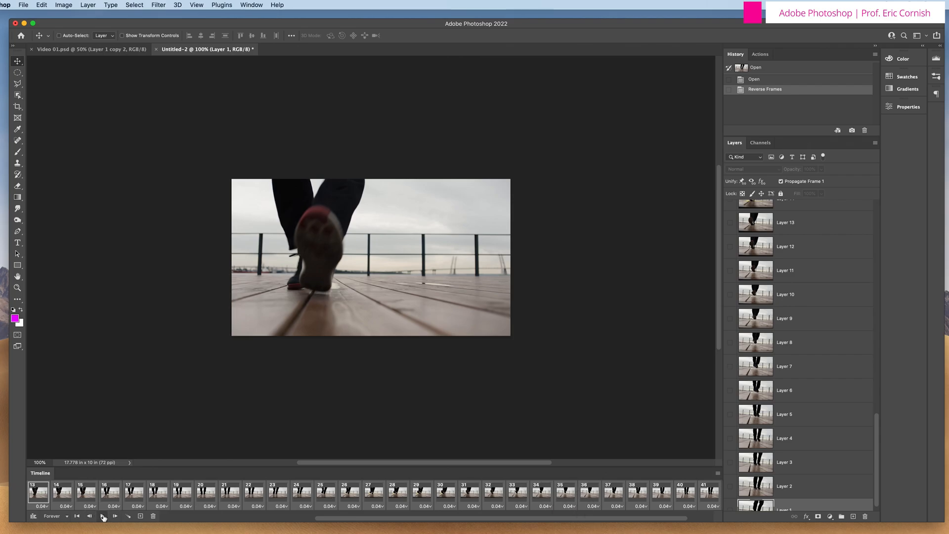
click(101, 516)
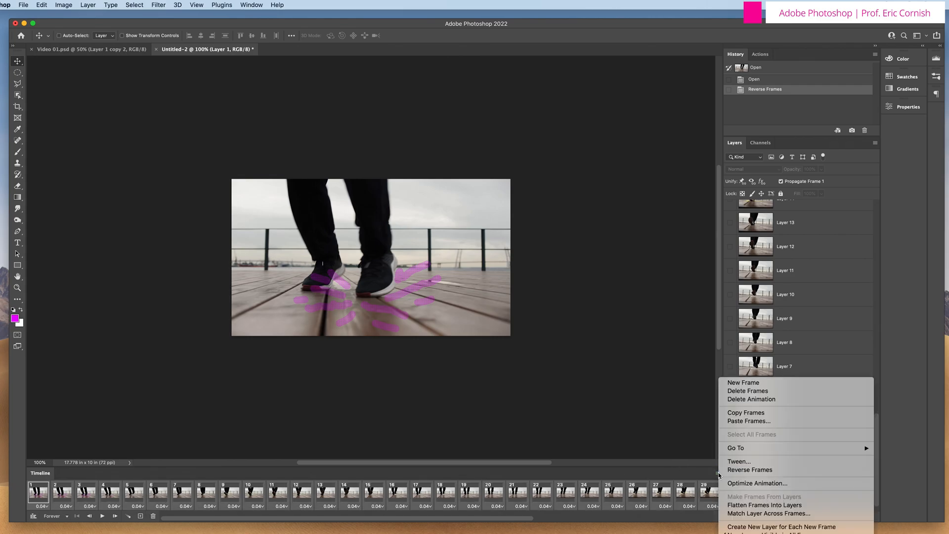
mouse_move(749, 421)
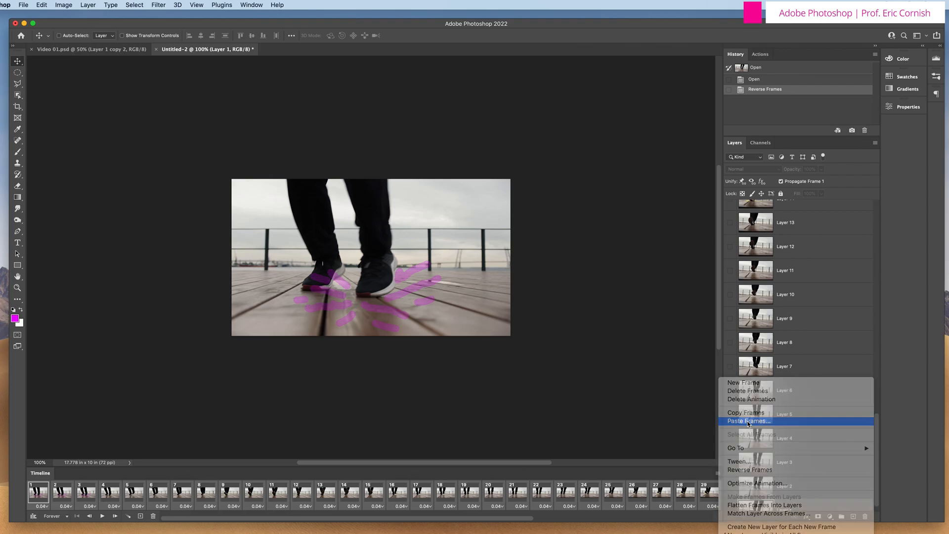
Step: Paste the copied frames Before Selection so the animation plays forward then backward, and preview it
click(748, 421)
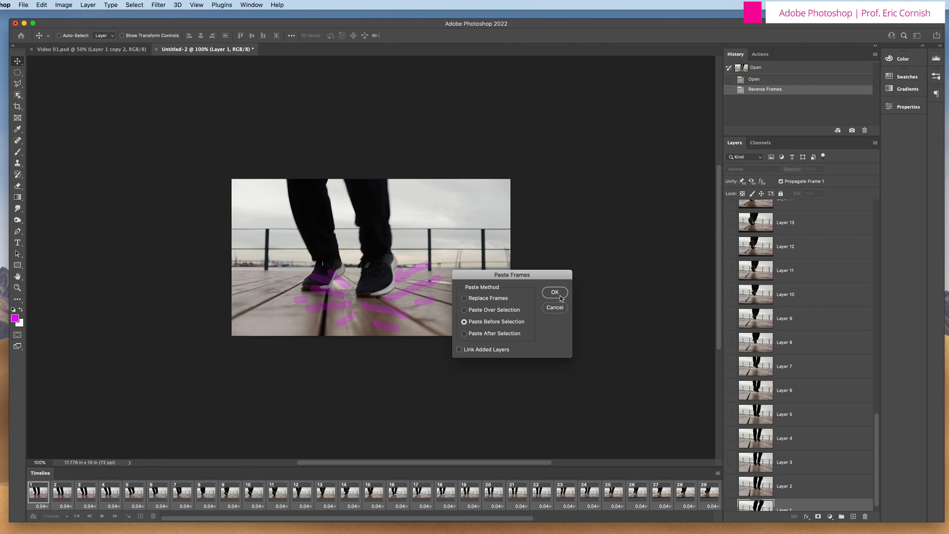
click(553, 292)
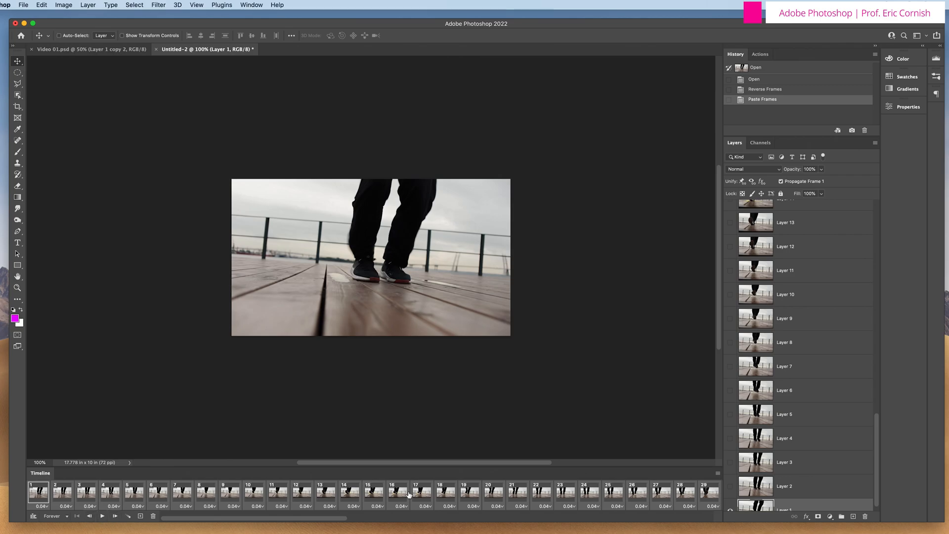
mouse_move(643, 504)
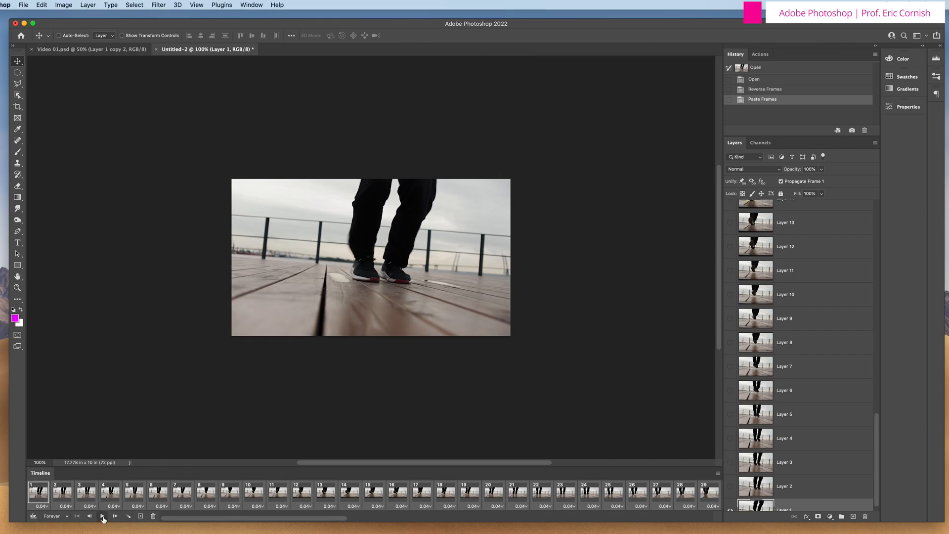
click(103, 516)
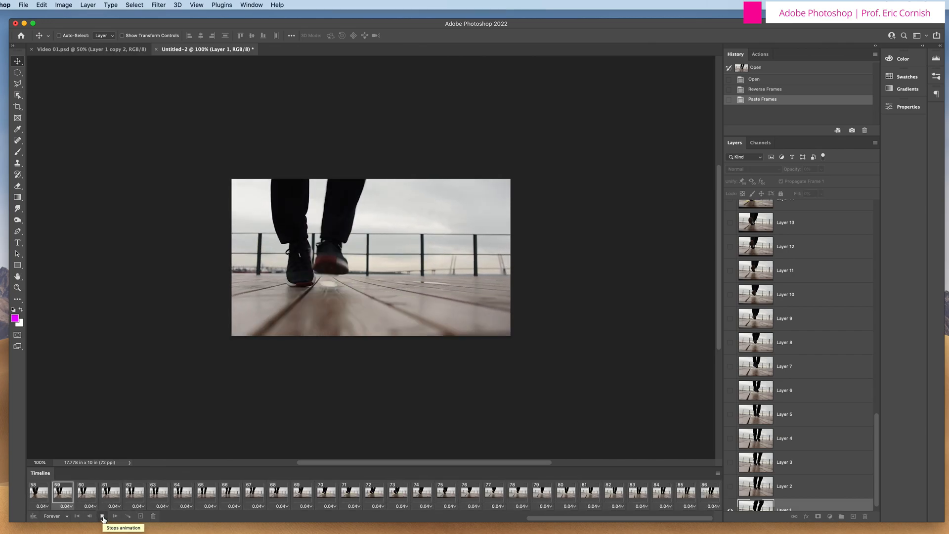
click(102, 516)
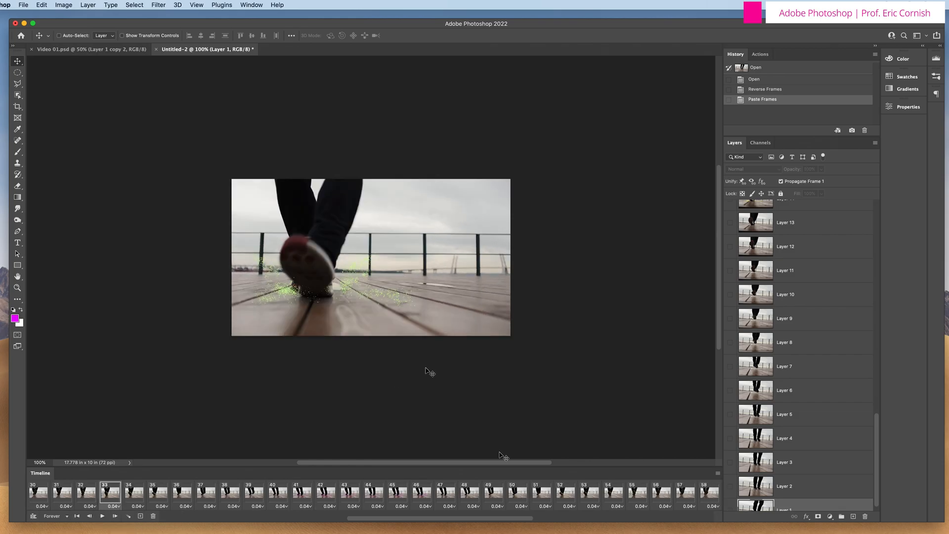
mouse_move(32, 9)
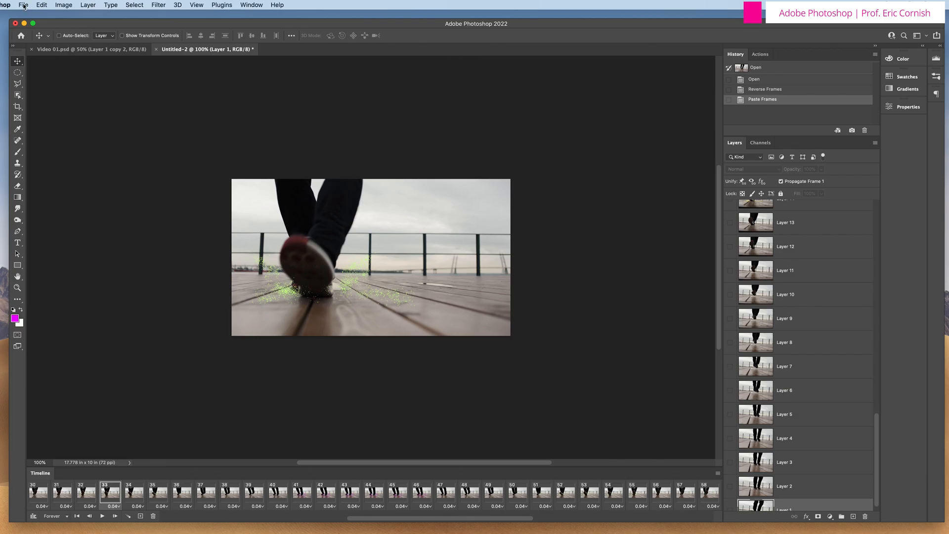
Step: Start the Save for Web (Legacy) export from the File menu
click(22, 5)
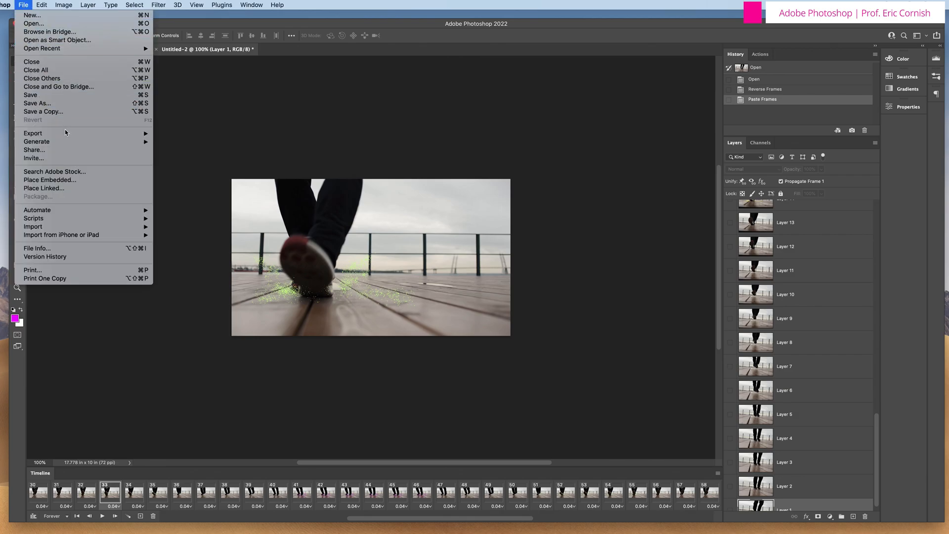
mouse_move(32, 133)
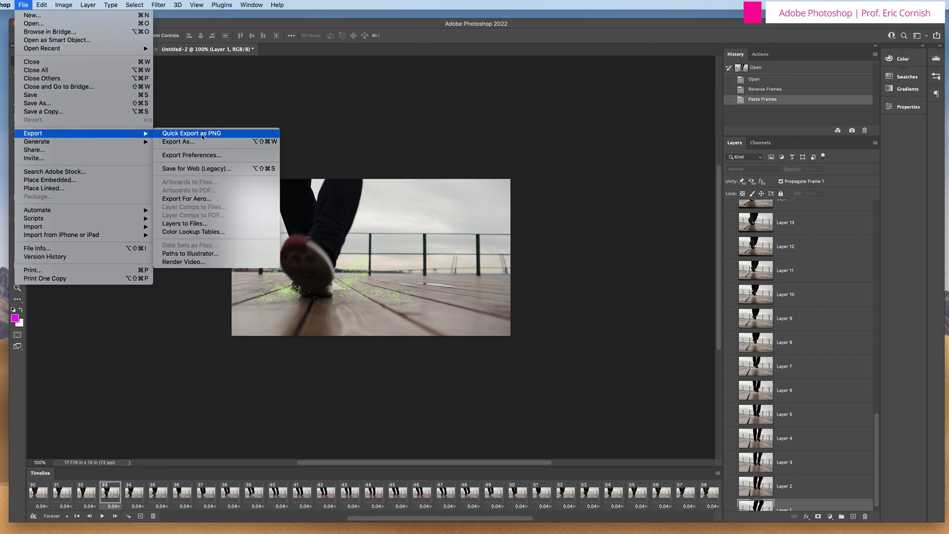
mouse_move(196, 168)
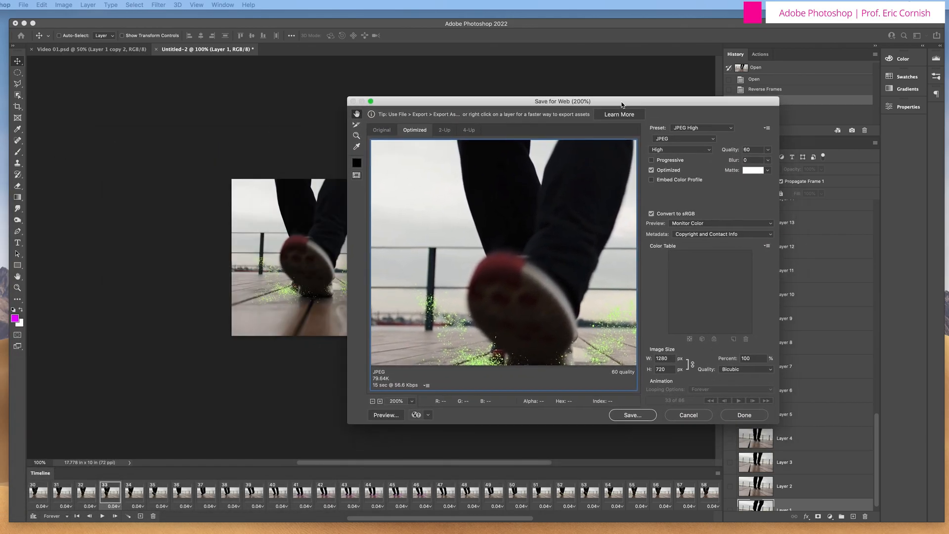
Step: Choose the GIF 128 Dithered preset with Transparency turned off
drag(561, 101, 427, 77)
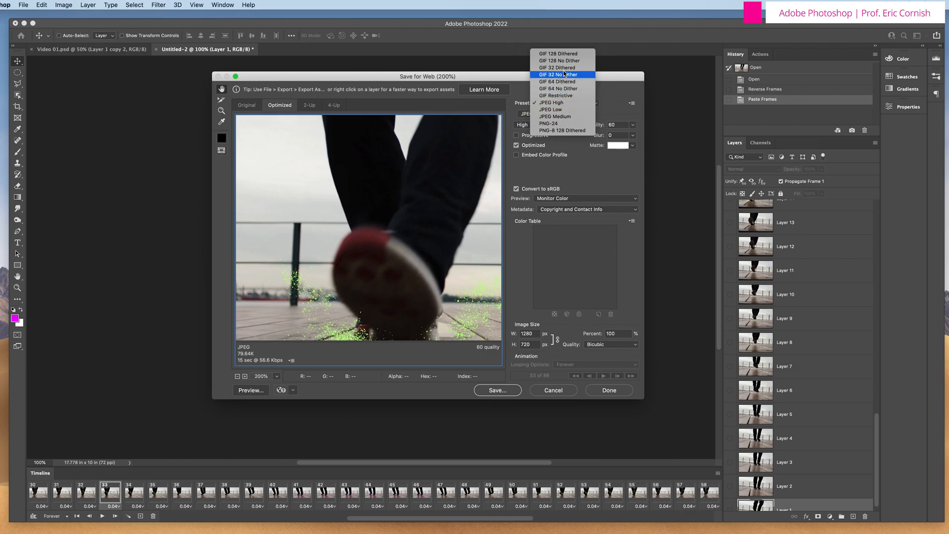
click(566, 102)
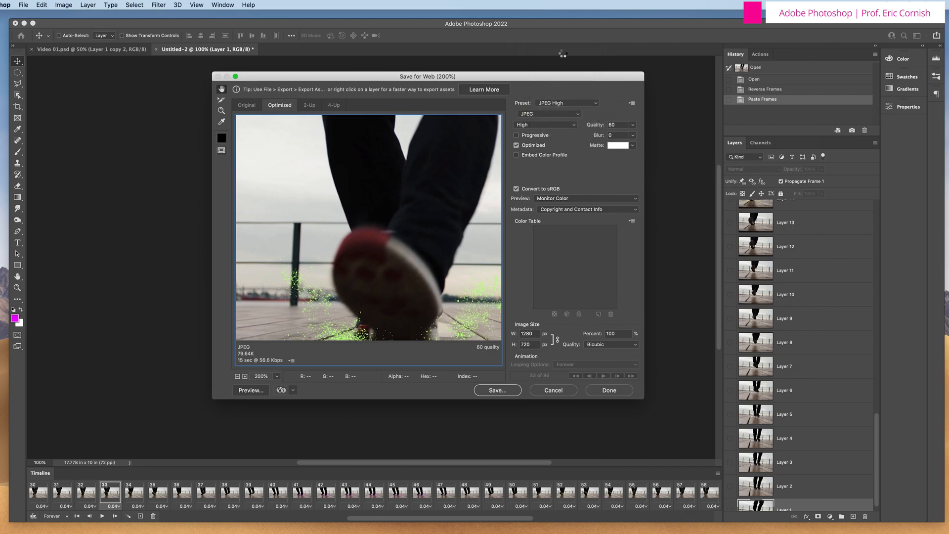
click(564, 102)
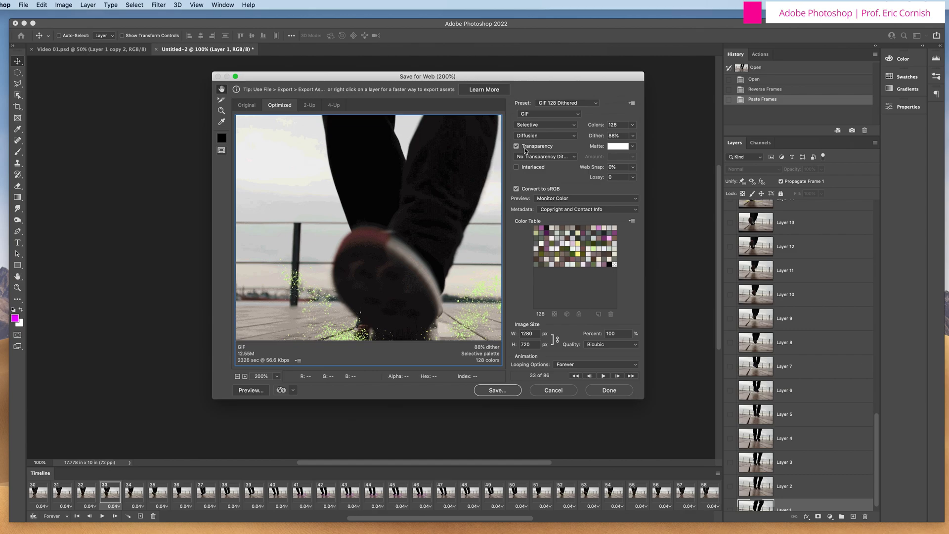
mouse_move(533, 148)
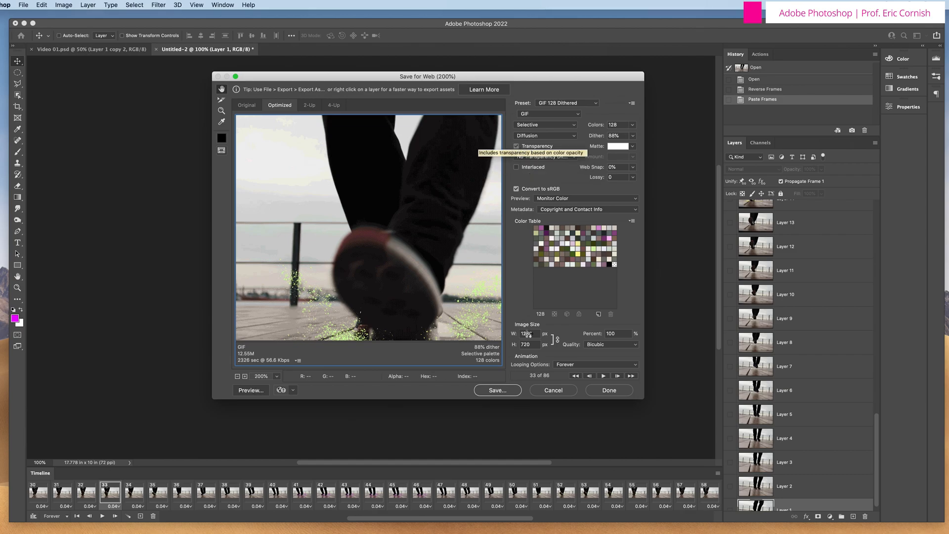
click(516, 147)
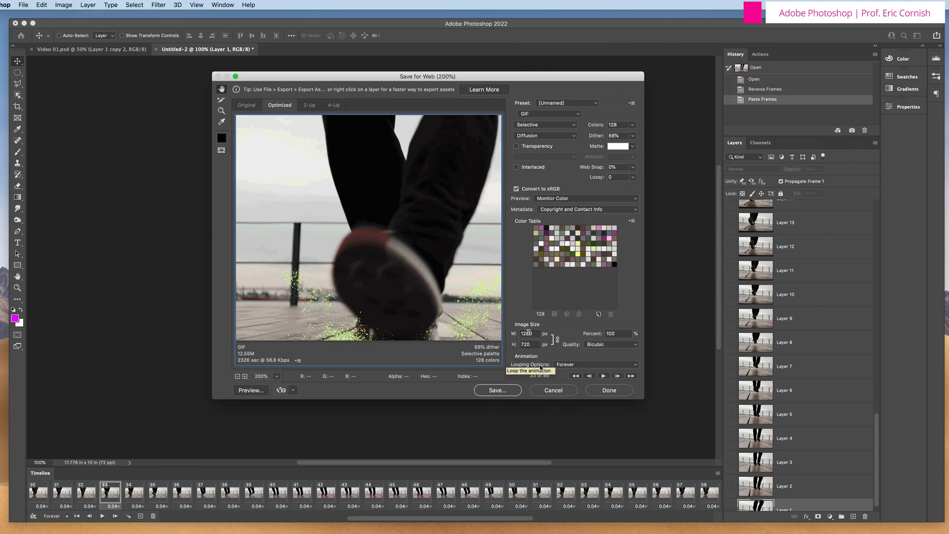
mouse_move(603, 375)
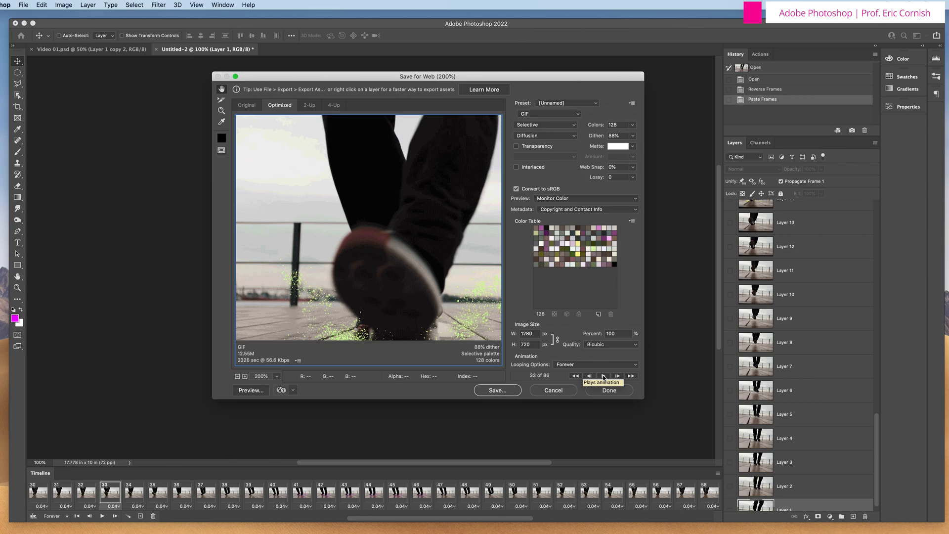
Step: Preview the animation, keep Looping set to Forever, and proceed to save
click(603, 375)
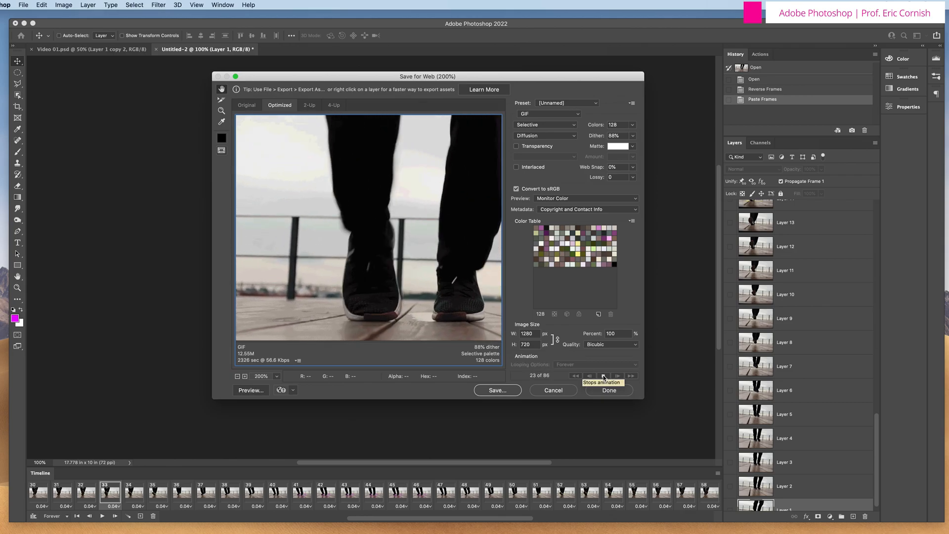
click(600, 375)
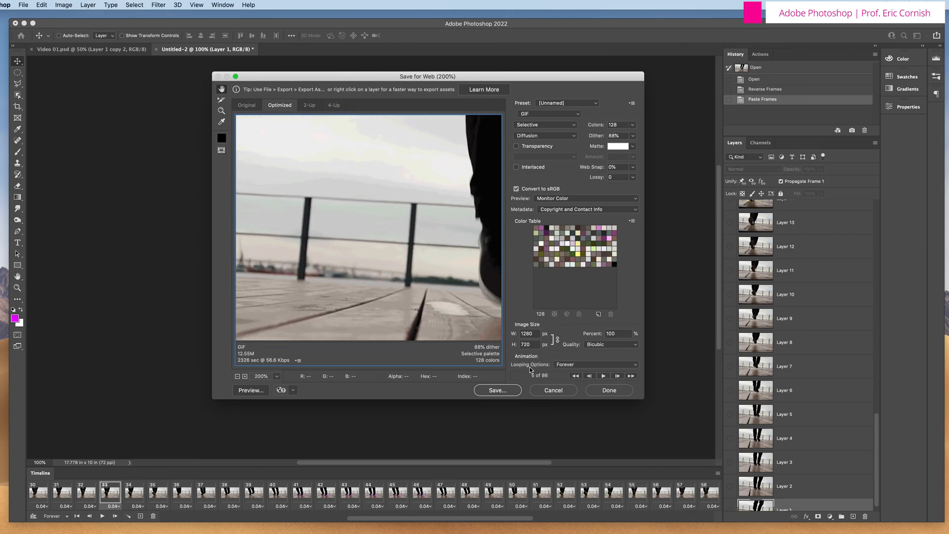
click(594, 364)
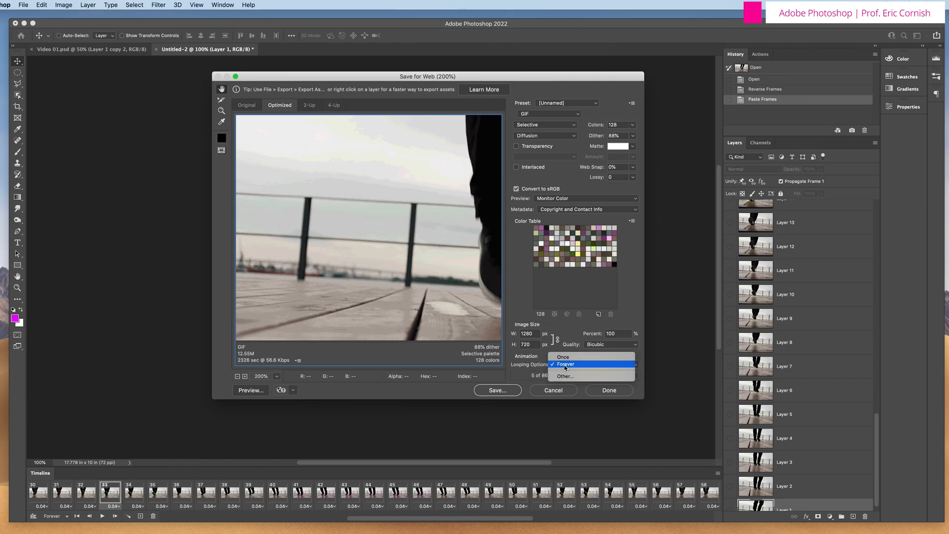
mouse_move(562, 356)
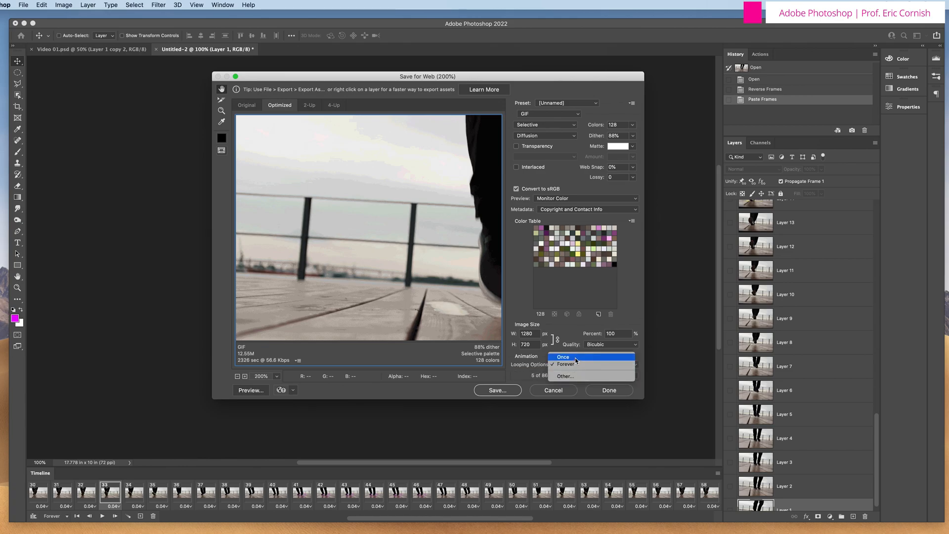
mouse_move(573, 375)
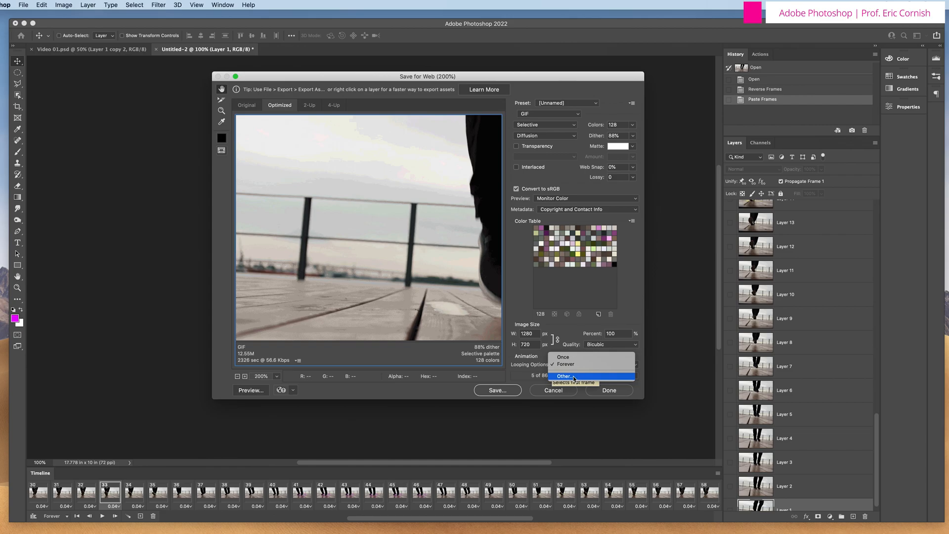
click(566, 364)
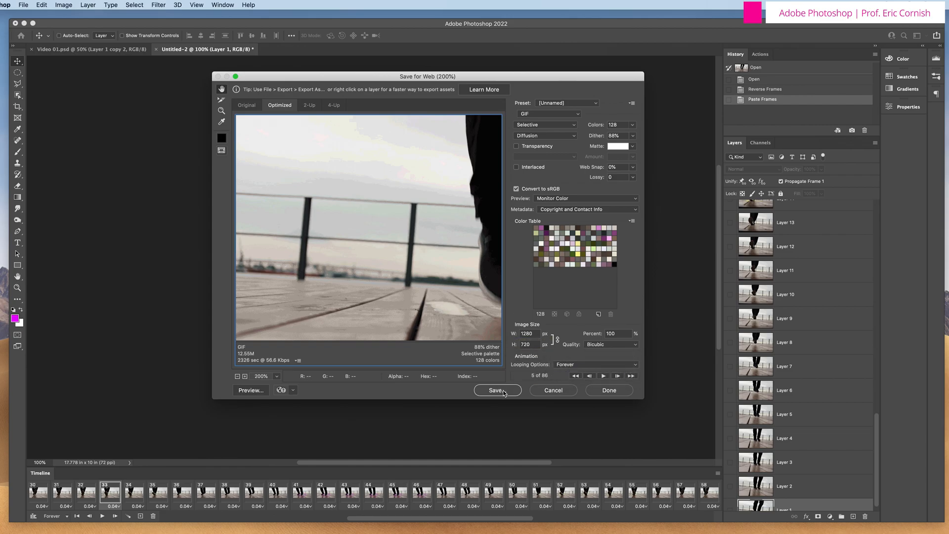
click(495, 389)
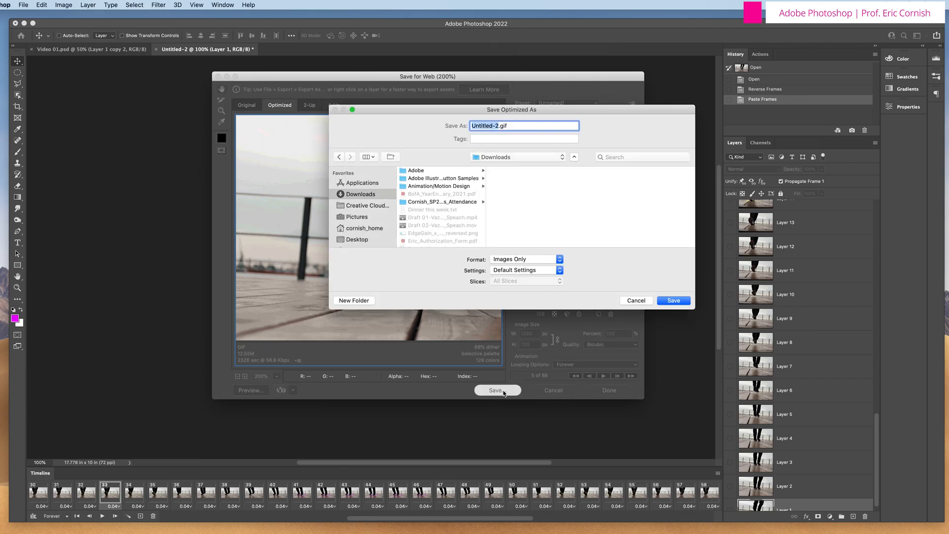
Step: Save the GIF to the Desktop as dance Boomerang.gif
click(357, 240)
text(dance Bo)
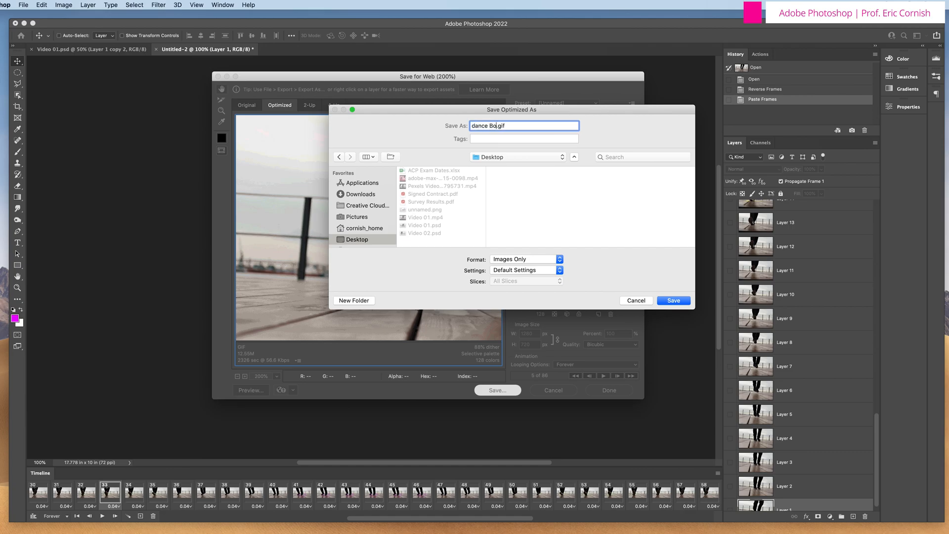
text(me)
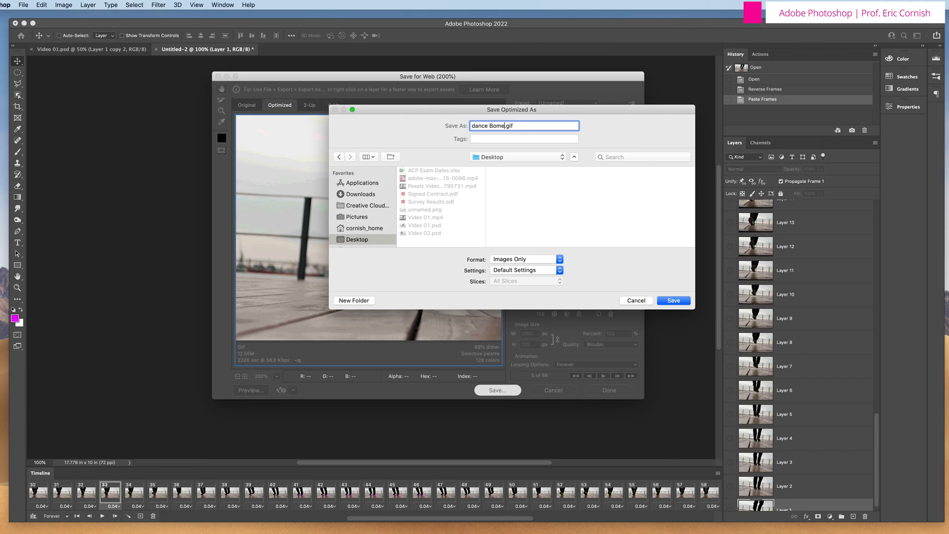
key(Backspace)
text(omerang)
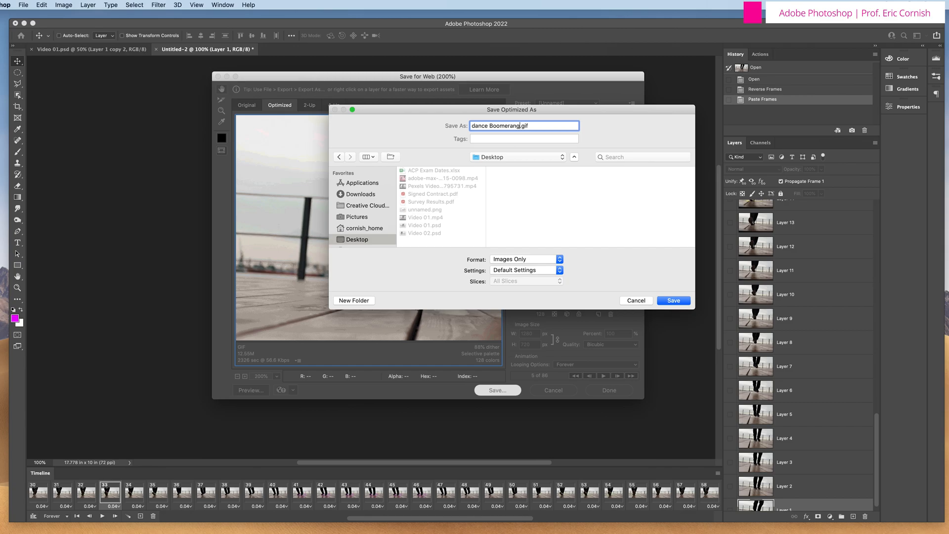
click(673, 300)
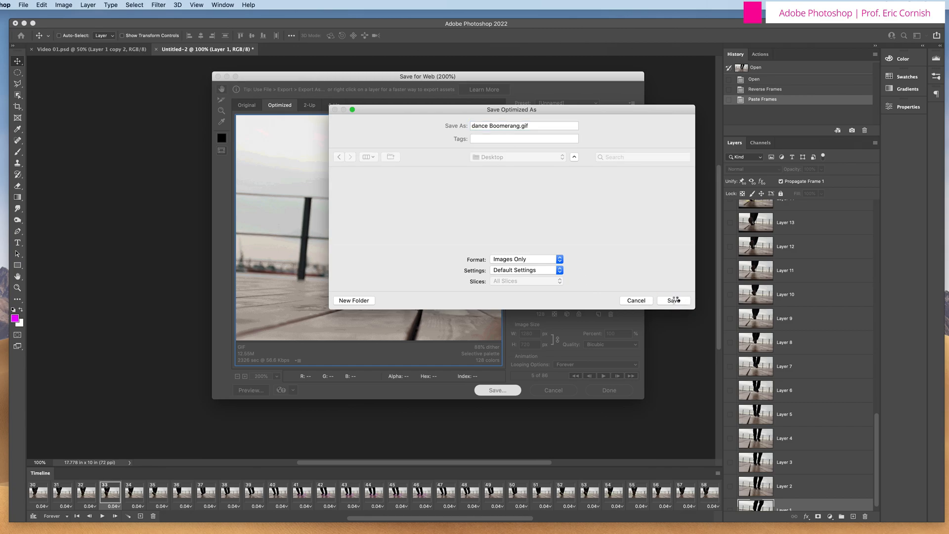
click(673, 300)
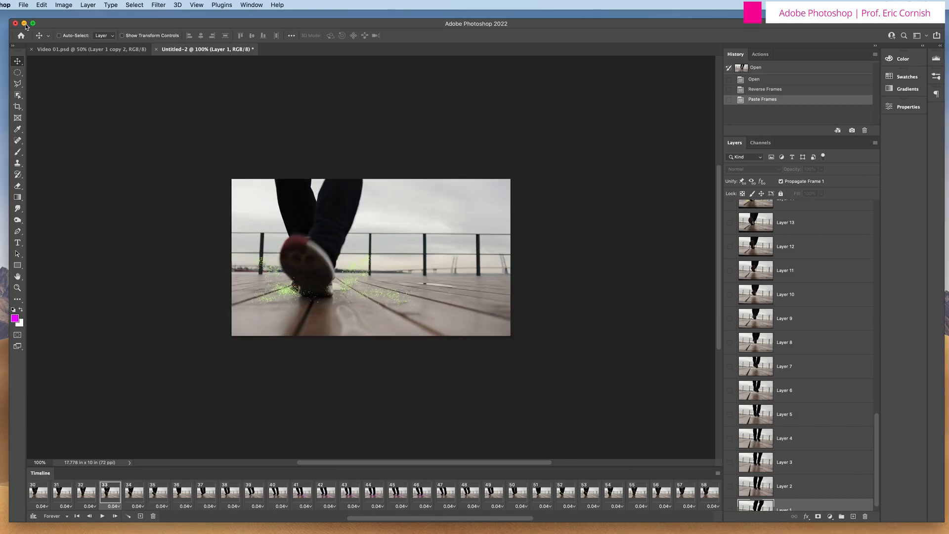
Step: Open dance-Boomerang.gif from the Desktop in a Chrome tab via Open File
click(24, 22)
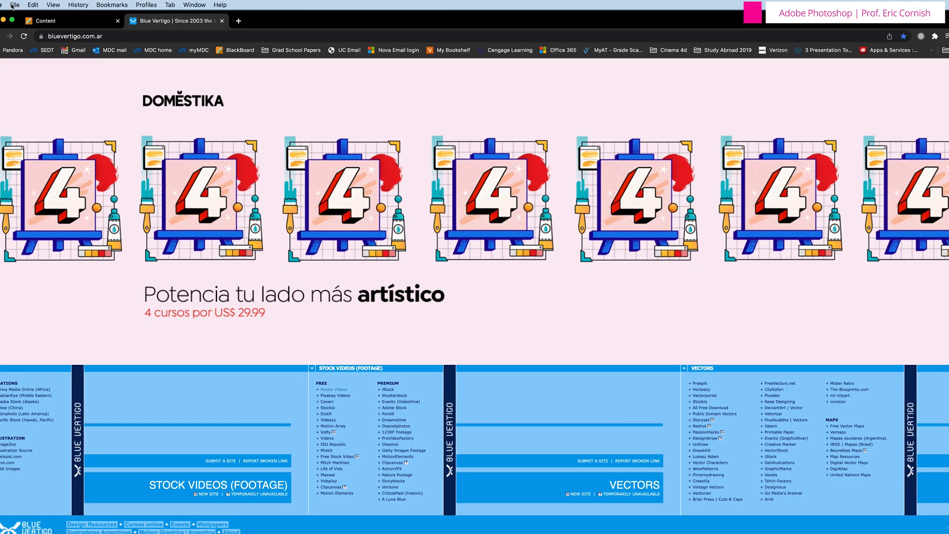
click(14, 5)
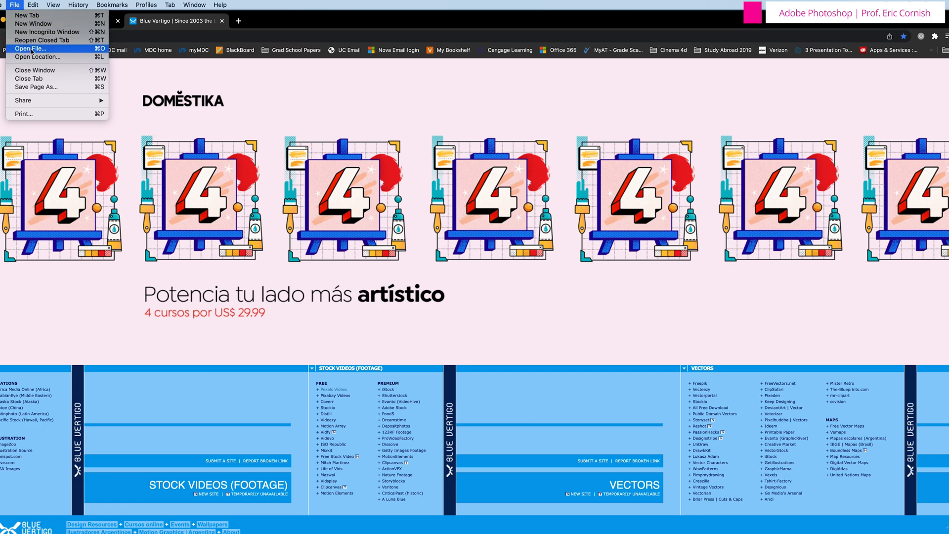
click(29, 49)
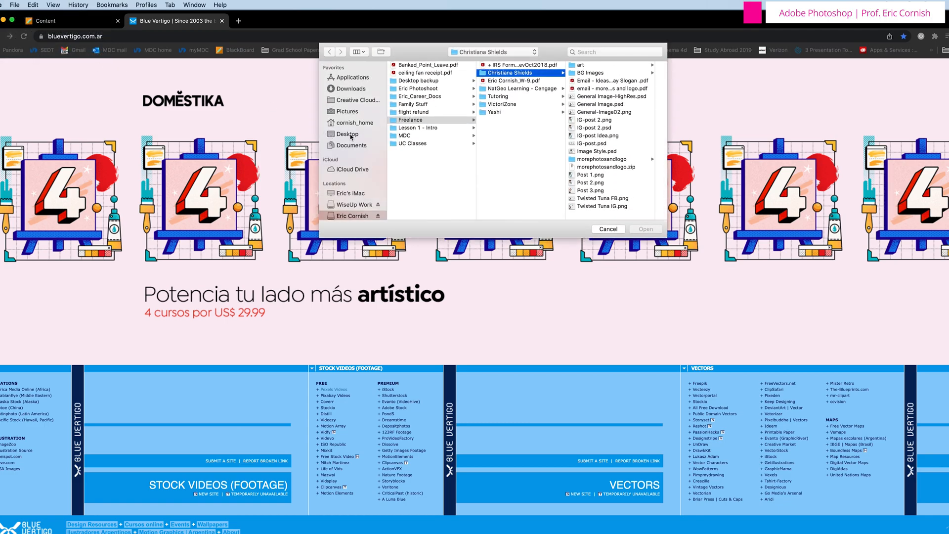
click(347, 133)
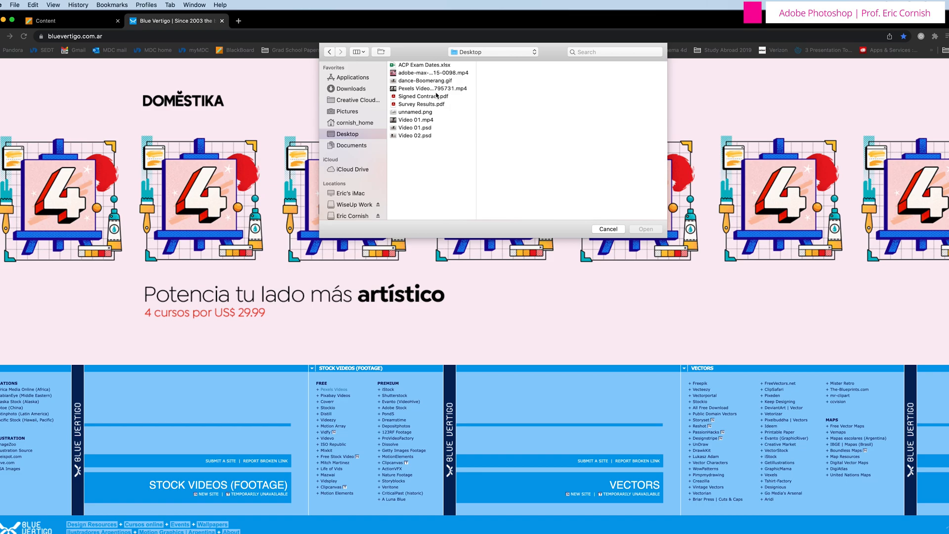
click(425, 80)
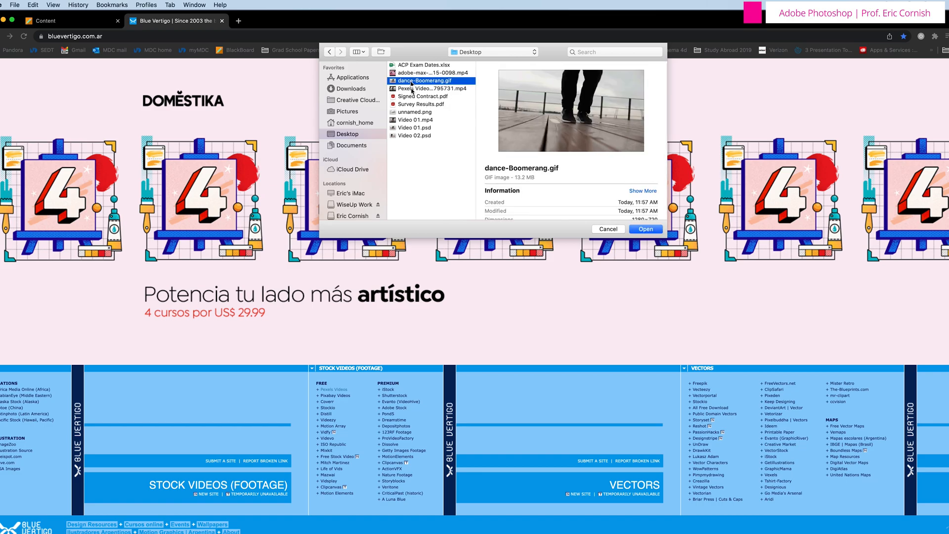
click(644, 229)
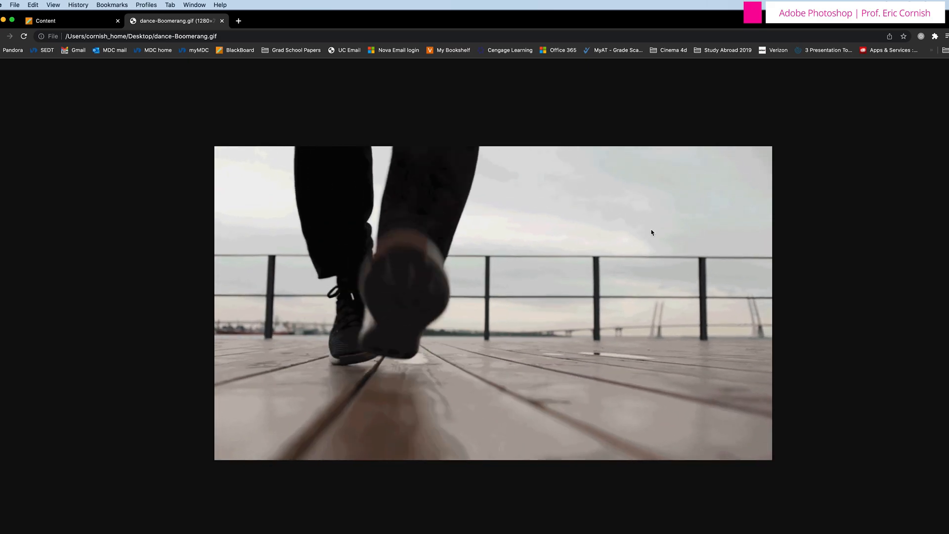